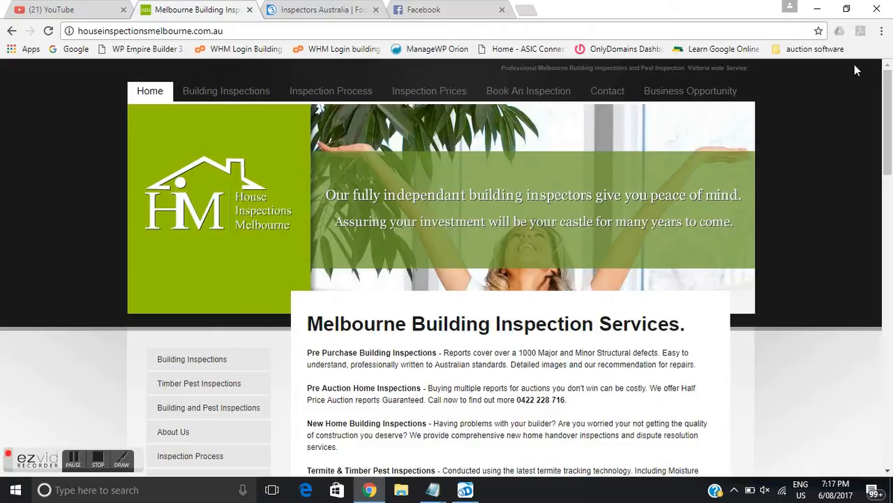
Step: Switch from the Chrome inspection website to 3D Inspection System's Jobs list
left_click(465, 490)
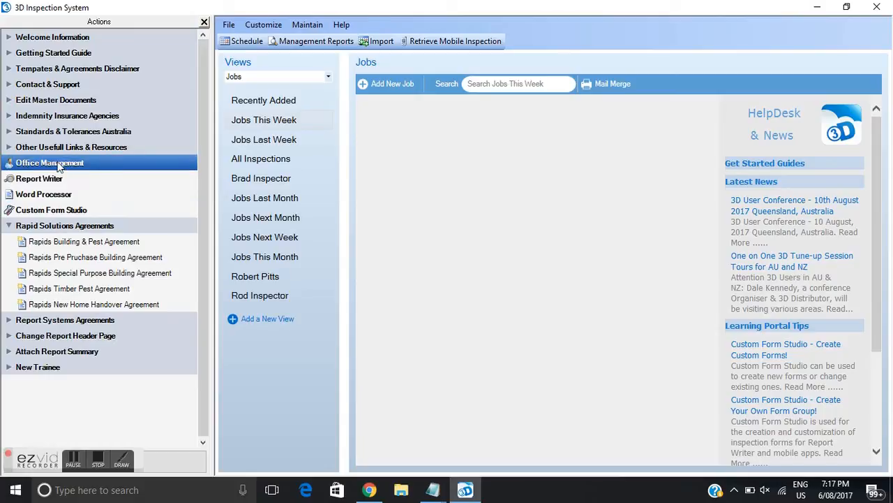
mouse_move(312, 142)
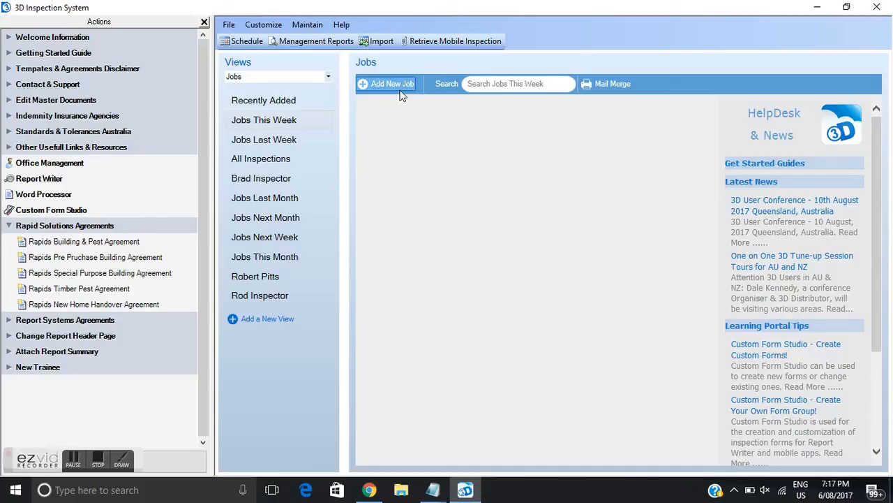
Step: Create a new job named '5603 Test' with file number 5603
left_click(386, 84)
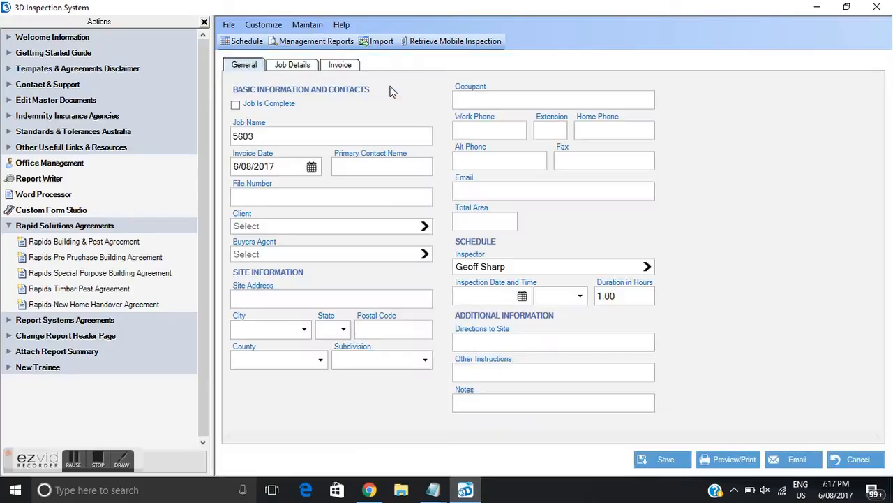
left_click(331, 137)
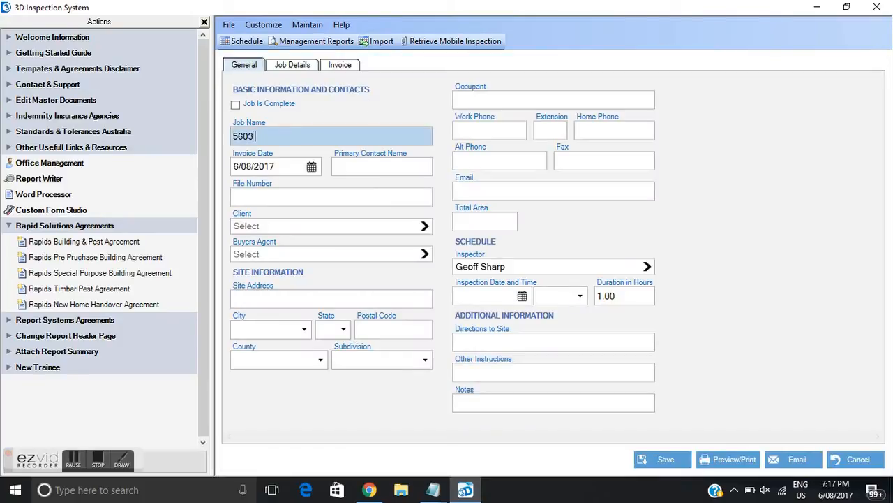
type("Te")
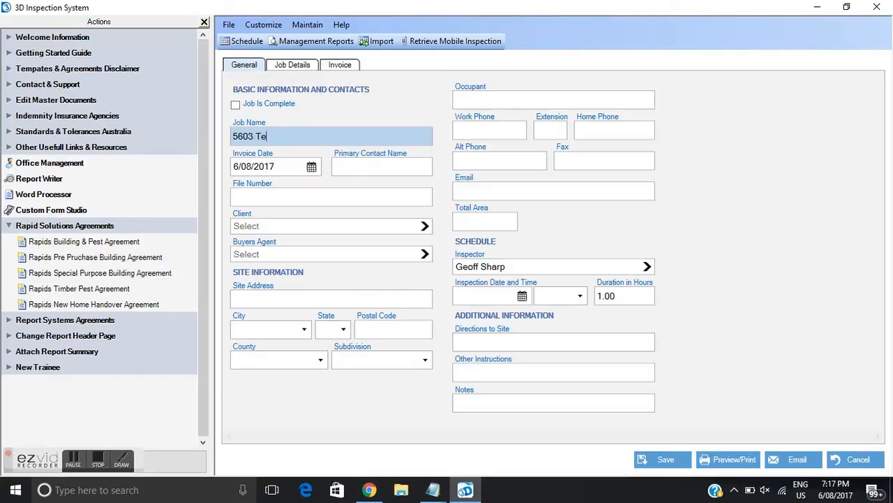
type("st")
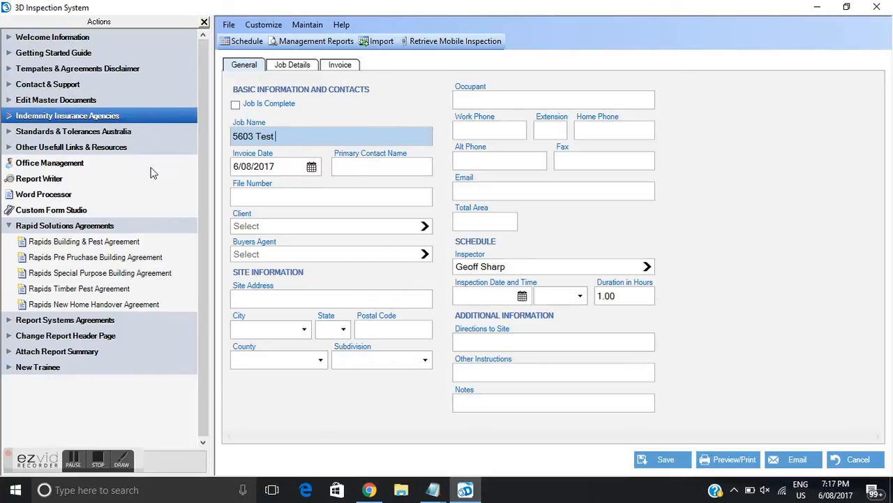
left_click(331, 196)
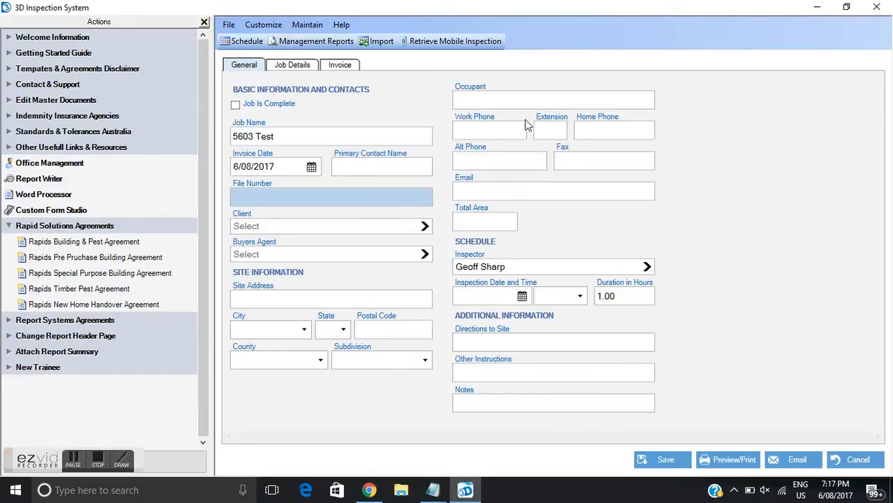
mouse_move(270, 395)
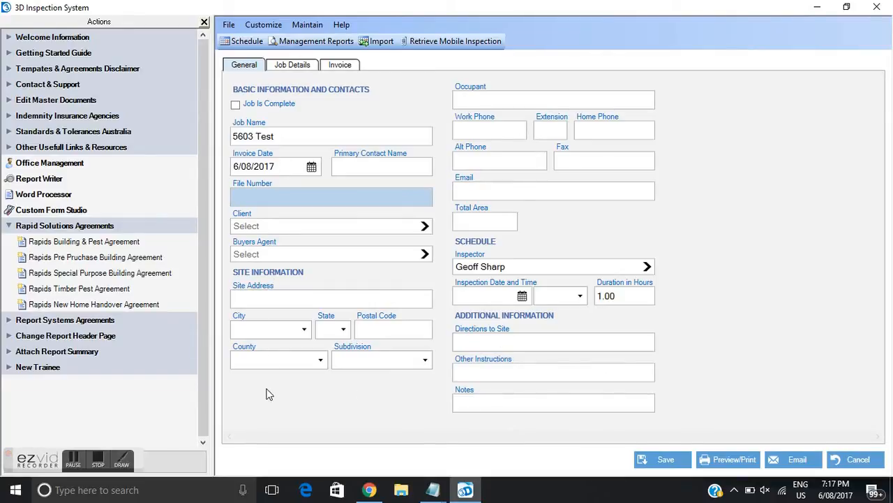
mouse_move(240, 383)
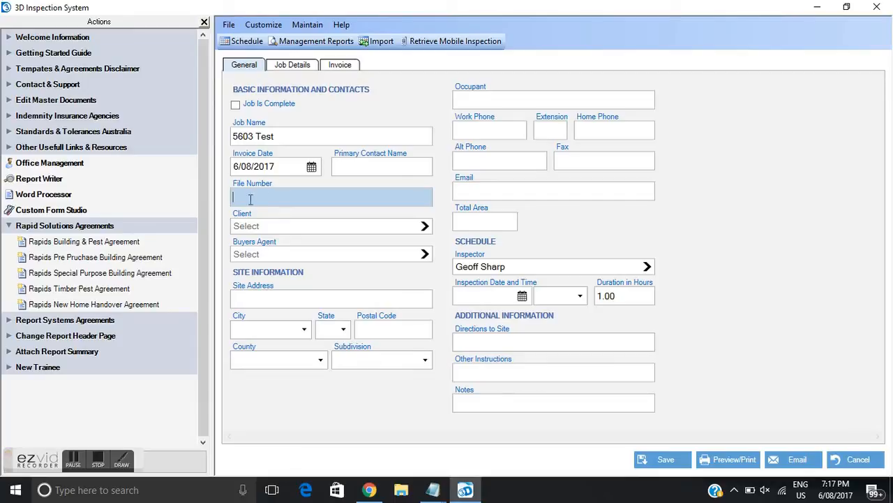
type("560")
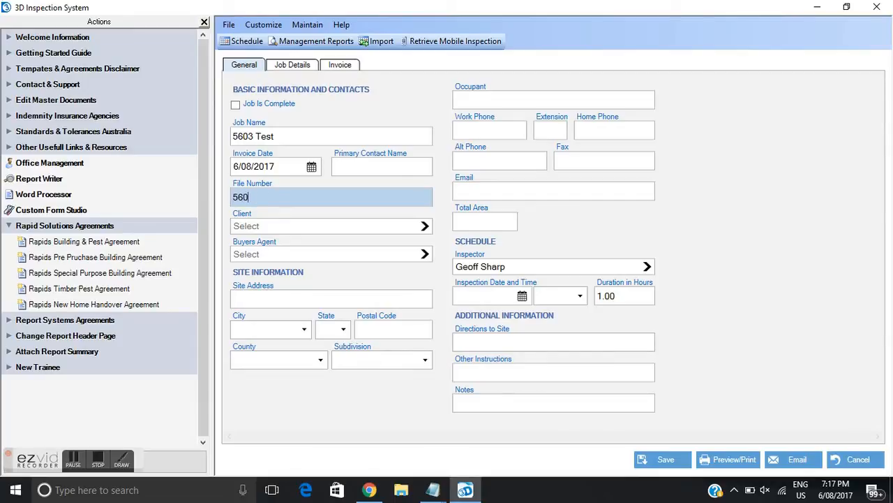
type("3")
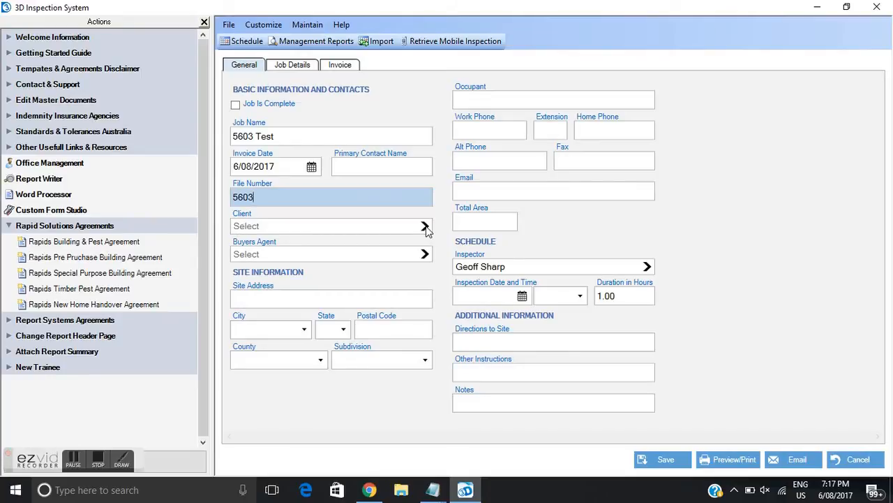
left_click(425, 226)
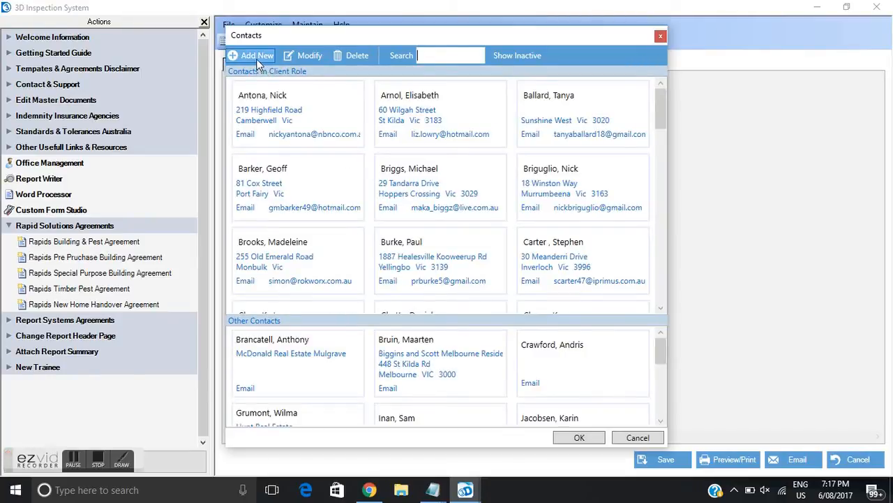
left_click(250, 55)
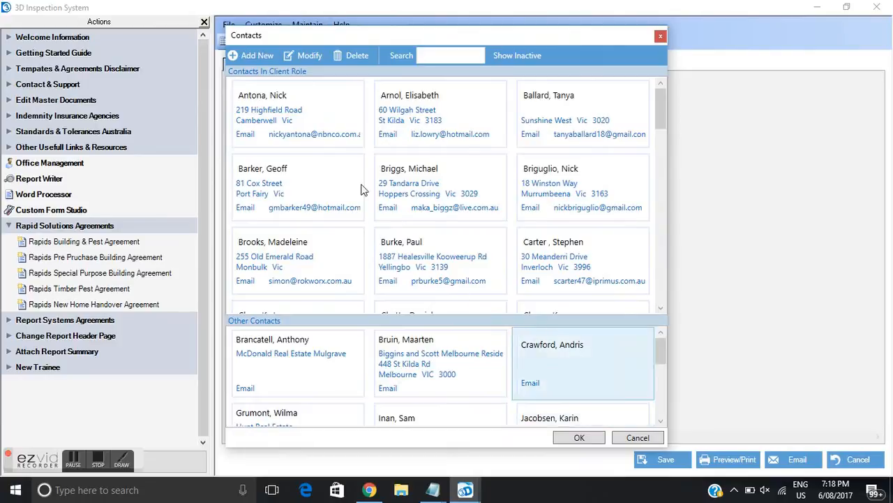
left_click(297, 113)
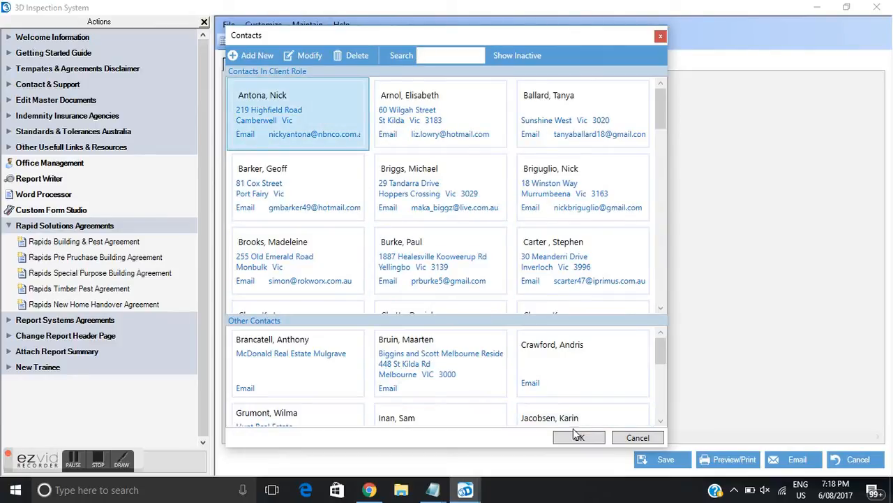
left_click(578, 437)
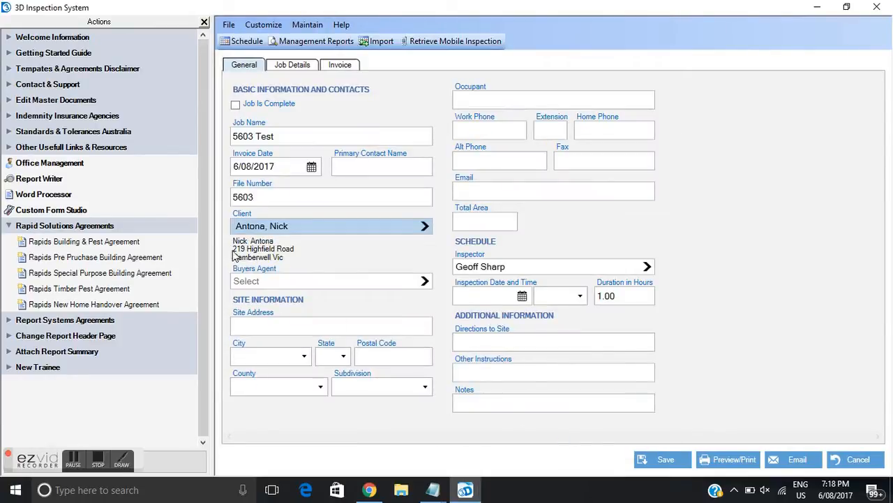
mouse_move(311, 250)
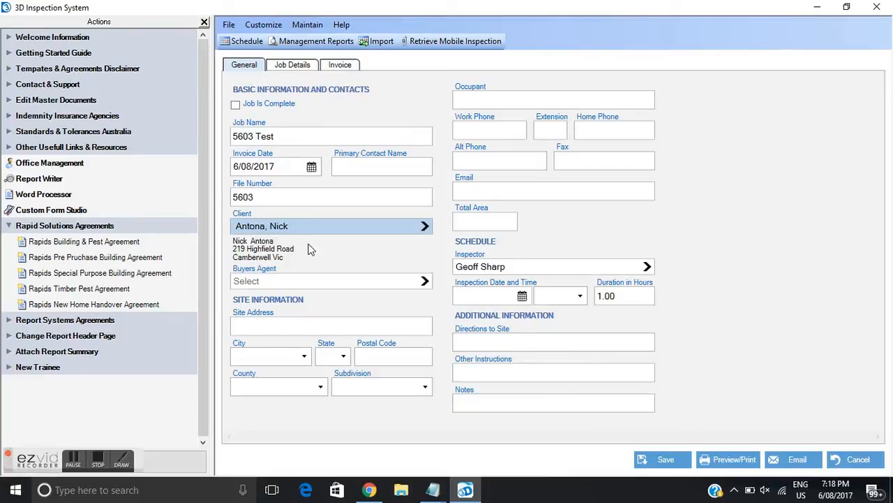
mouse_move(237, 343)
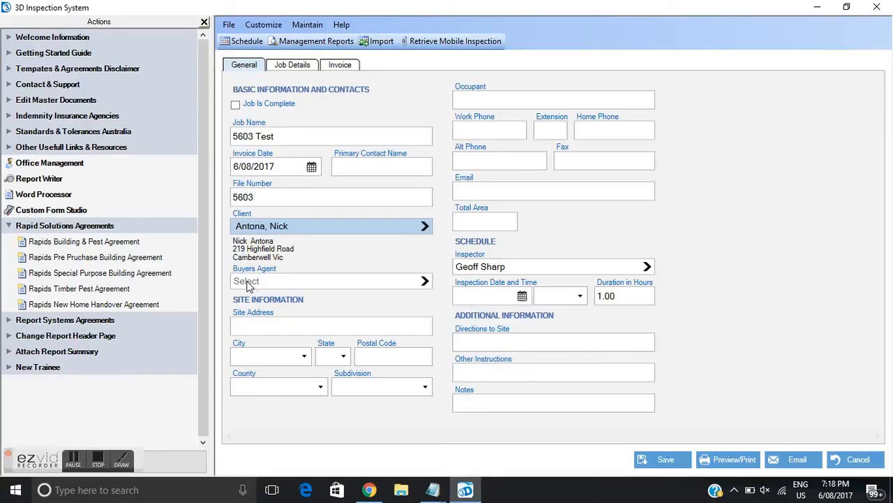
mouse_move(264, 288)
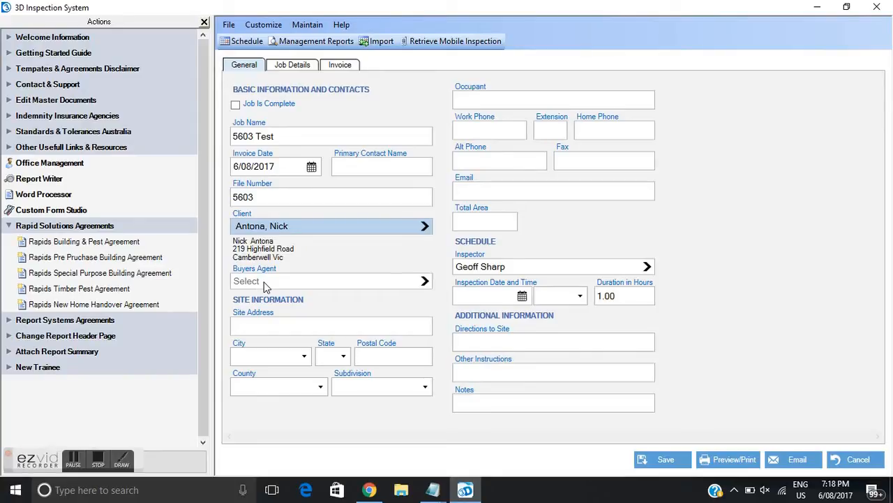
left_click(424, 281)
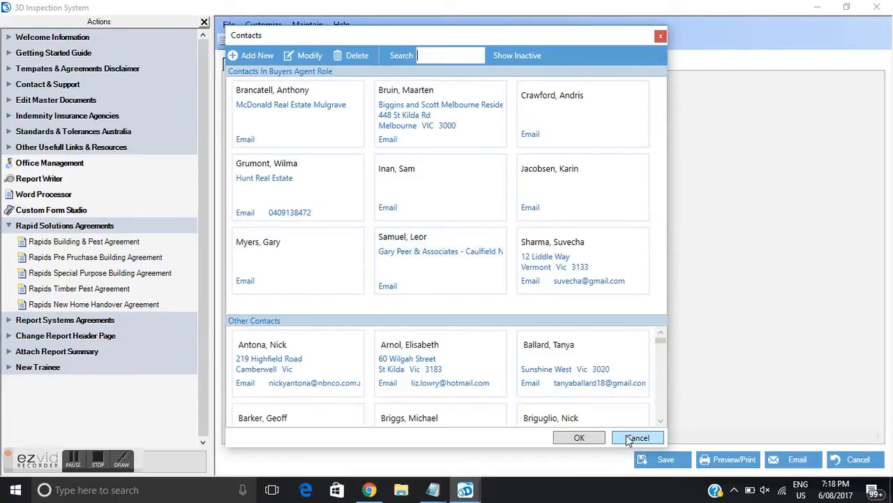
left_click(636, 438)
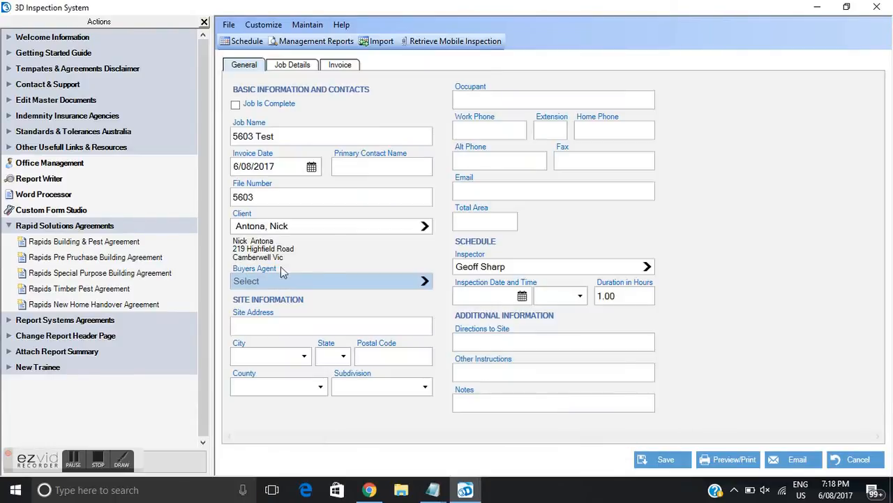
mouse_move(331, 304)
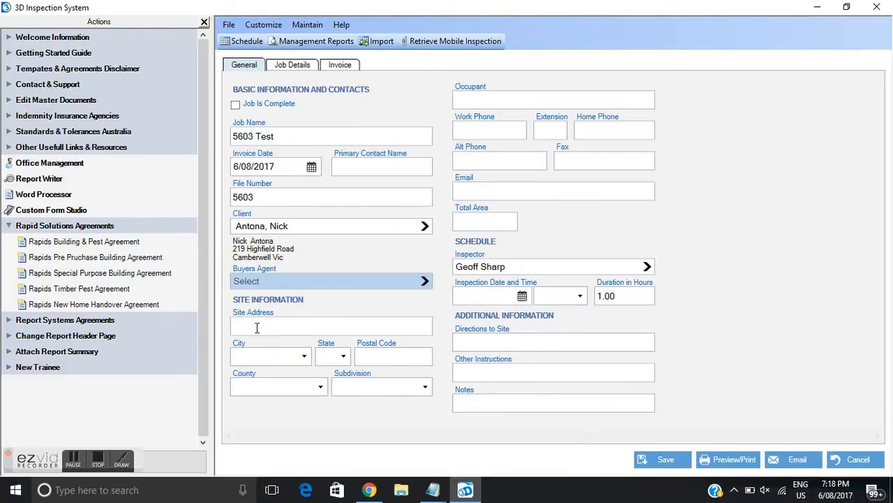
Step: Enter the site address 233 Jump Street, Melbourne, Vic 3000
left_click(332, 326)
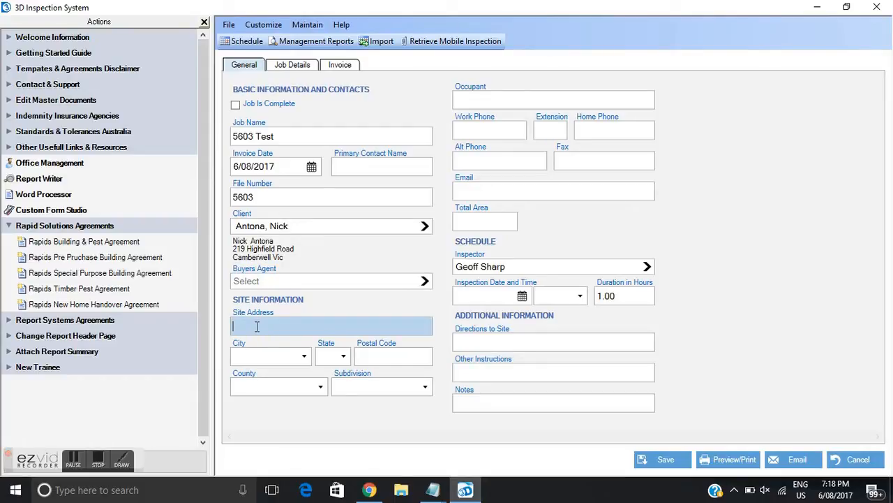
type("233")
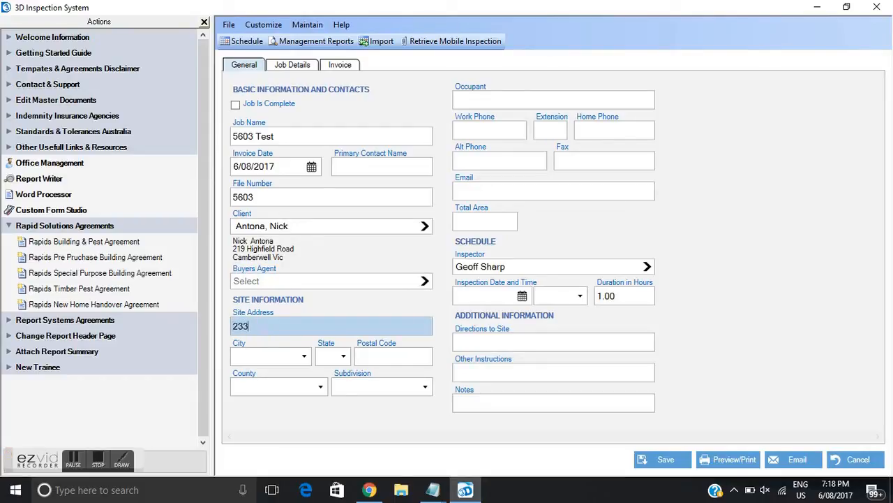
type("Jump")
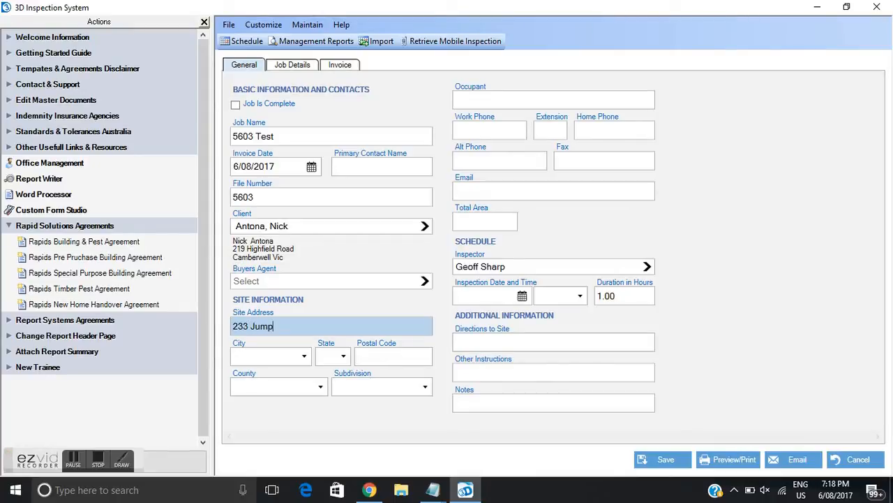
type("t Street")
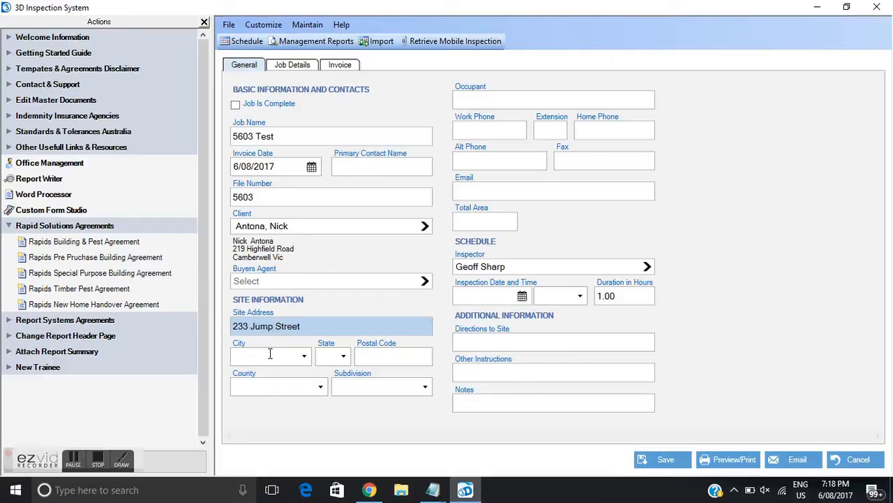
type("Melbourn")
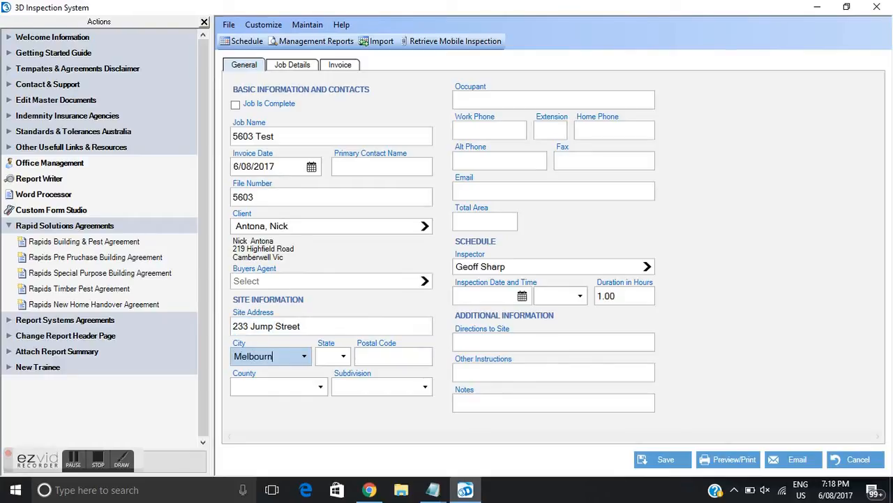
type("V")
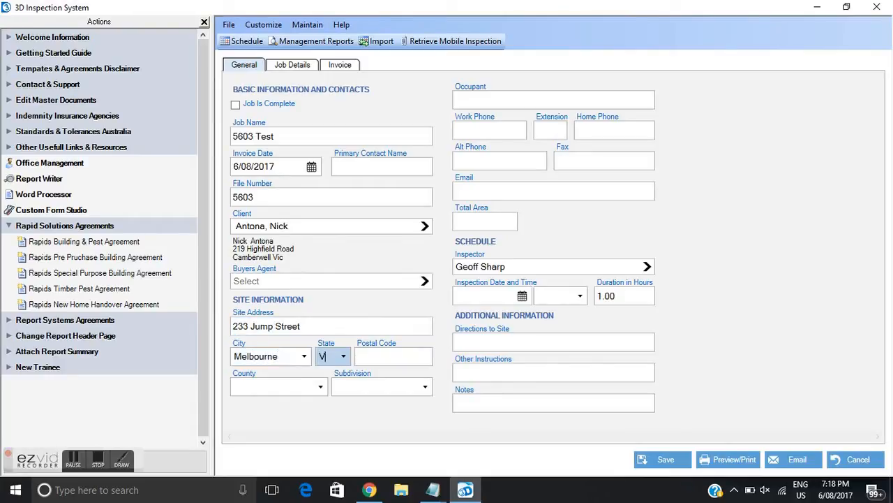
type("3000")
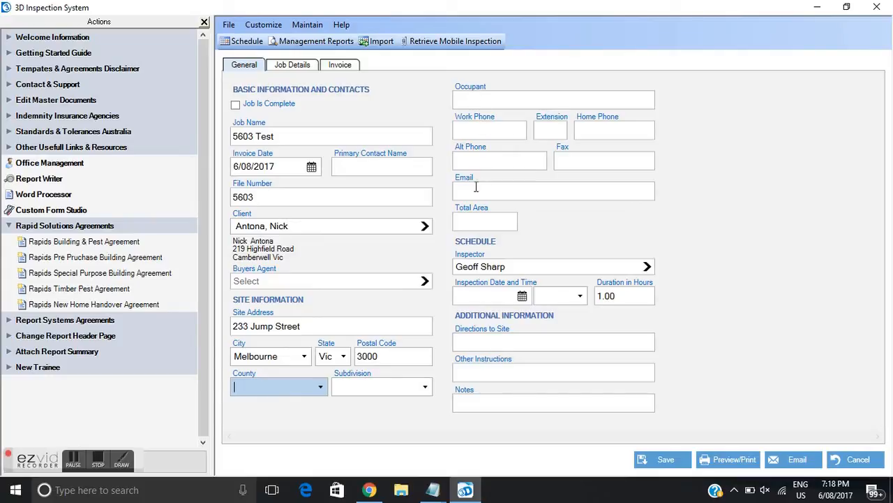
mouse_move(476, 272)
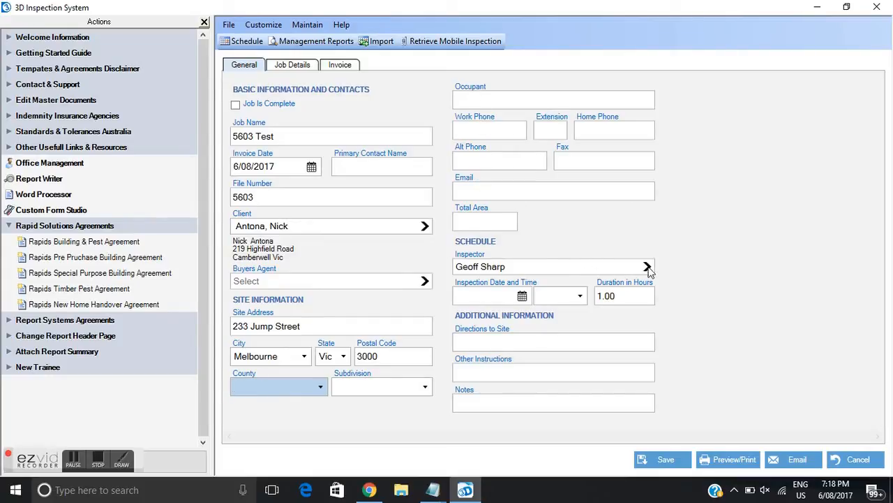
left_click(646, 267)
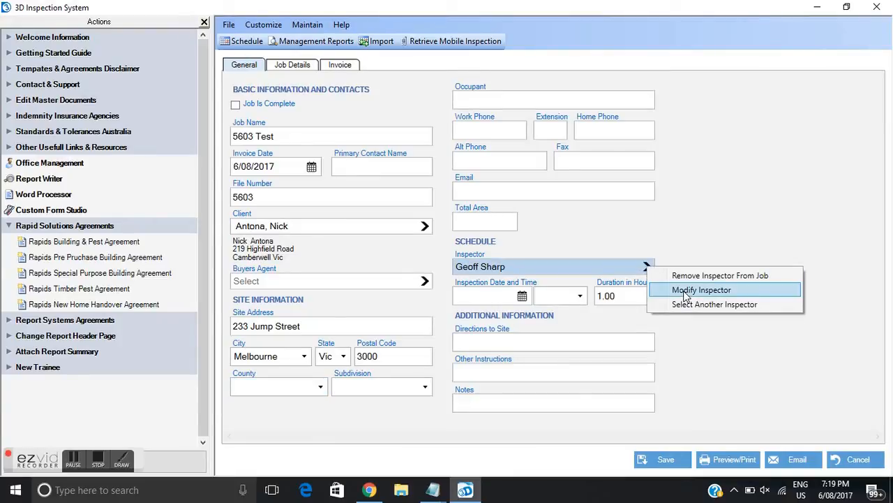
left_click(701, 289)
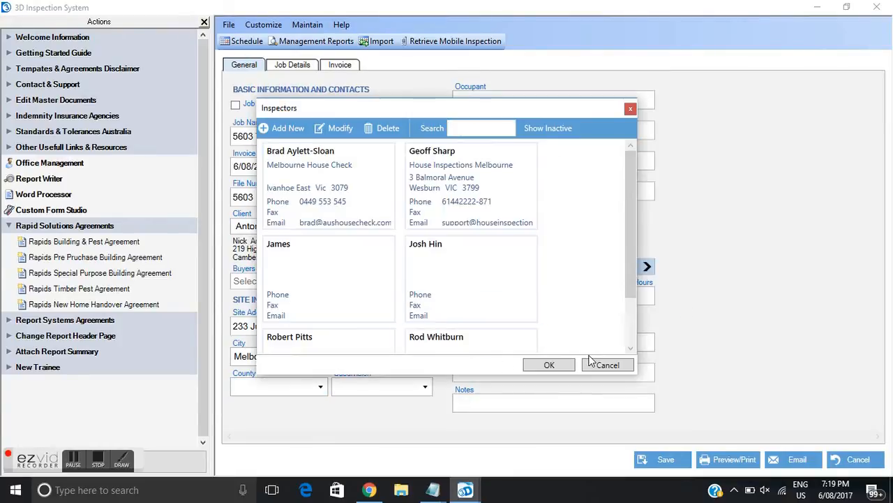
left_click(607, 364)
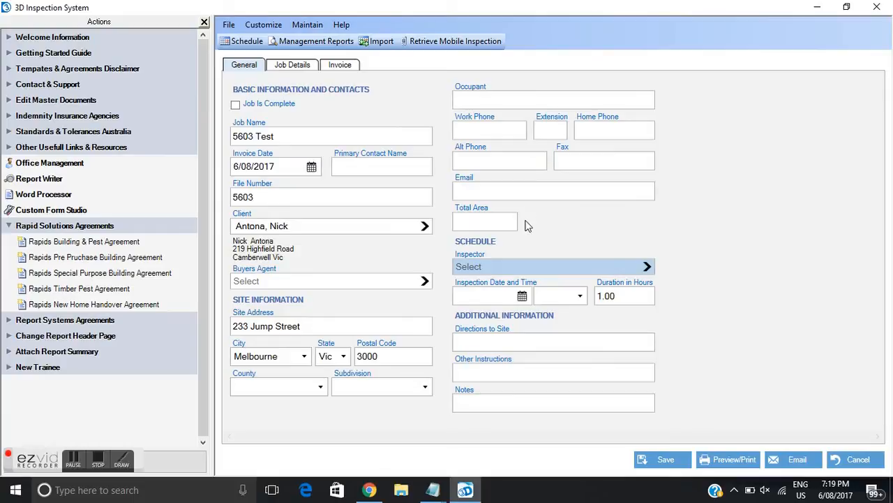
left_click(646, 266)
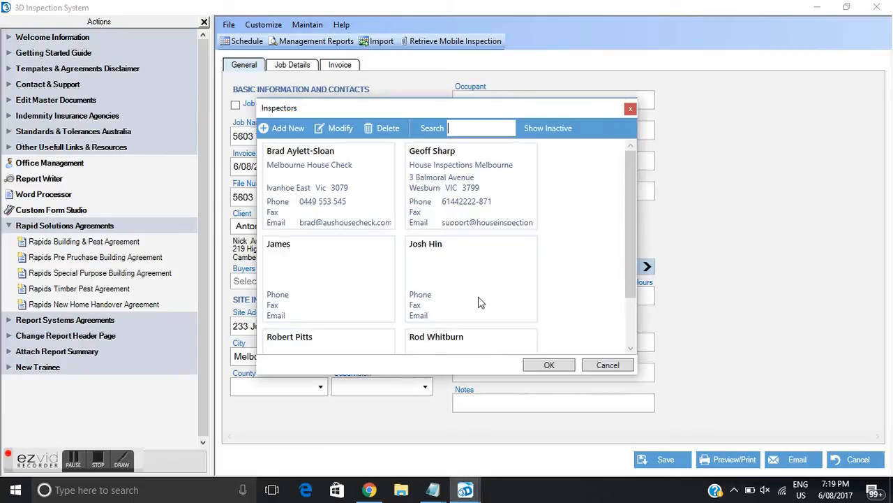
left_click(471, 185)
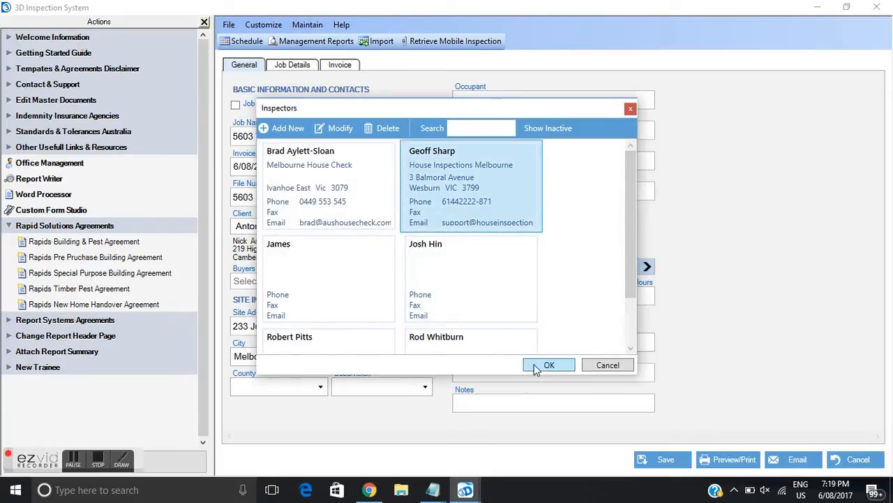
left_click(548, 364)
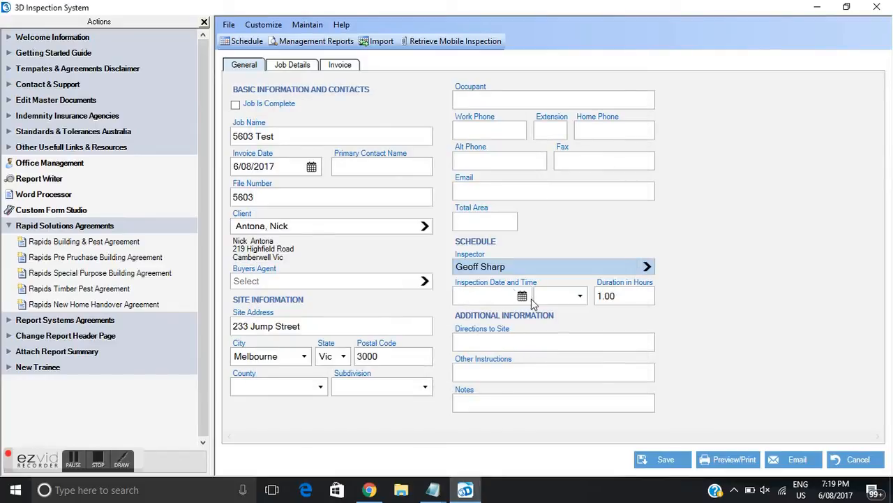
Step: Pick 7 August 2017 at 9:00 AM as the inspection date
left_click(522, 295)
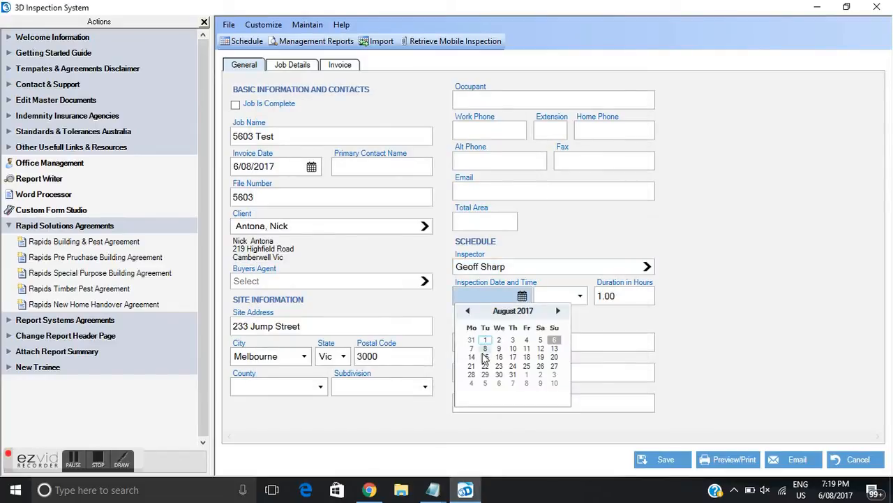
left_click(471, 348)
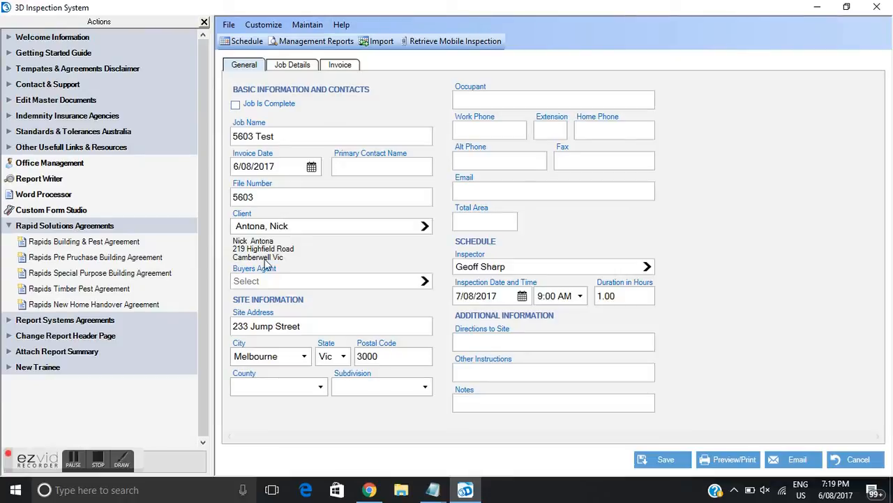
mouse_move(236, 343)
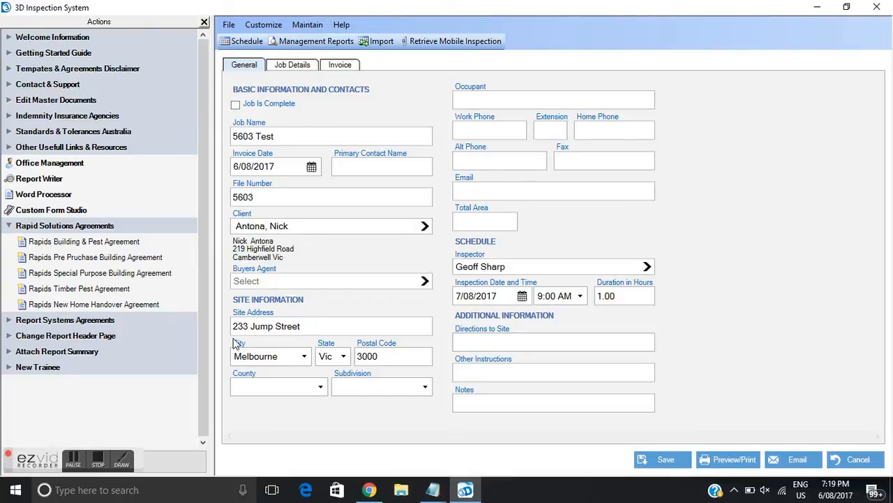
mouse_move(322, 252)
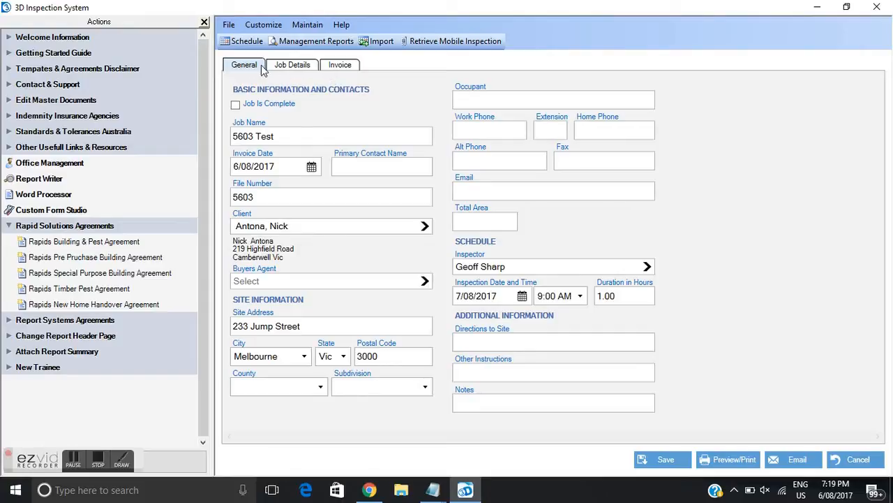
mouse_move(340, 65)
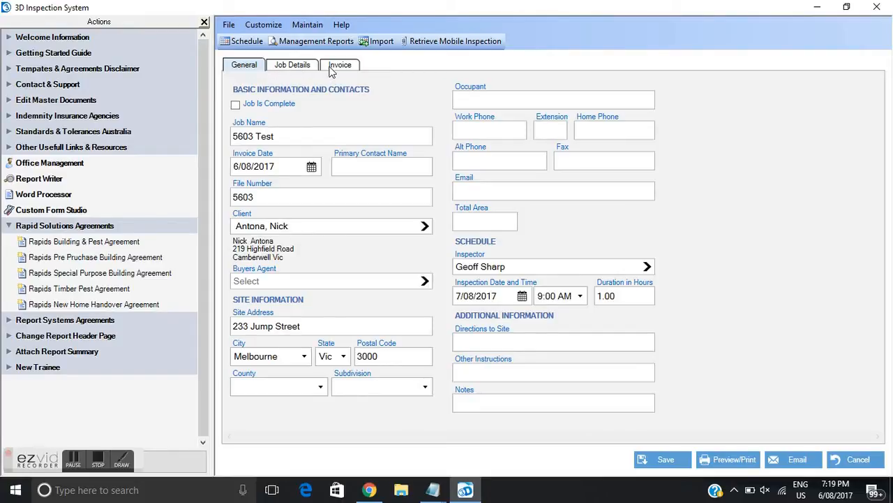
Step: Add the Building & Pest Inspection fee and GST to invoice 5603, totalling 649.00
left_click(340, 65)
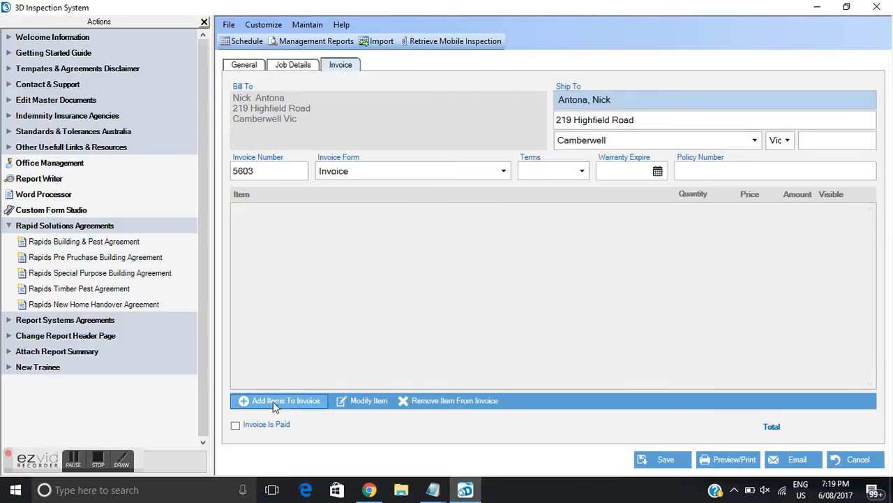
mouse_move(295, 410)
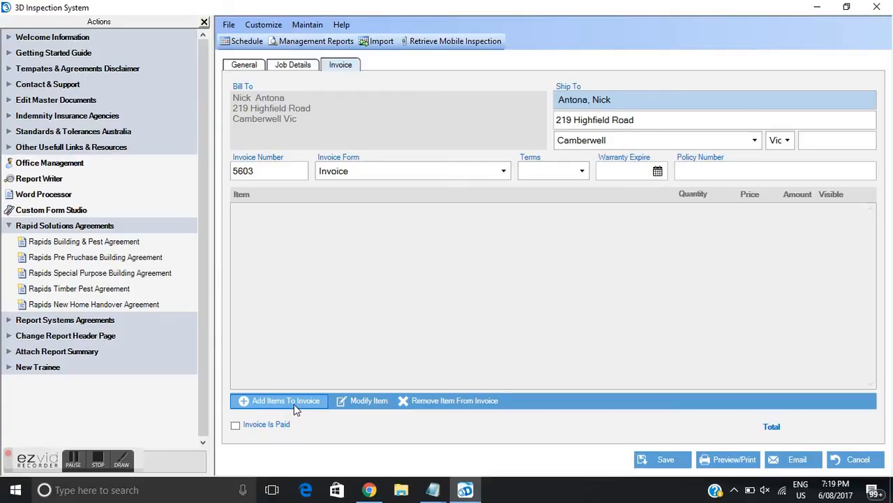
left_click(286, 400)
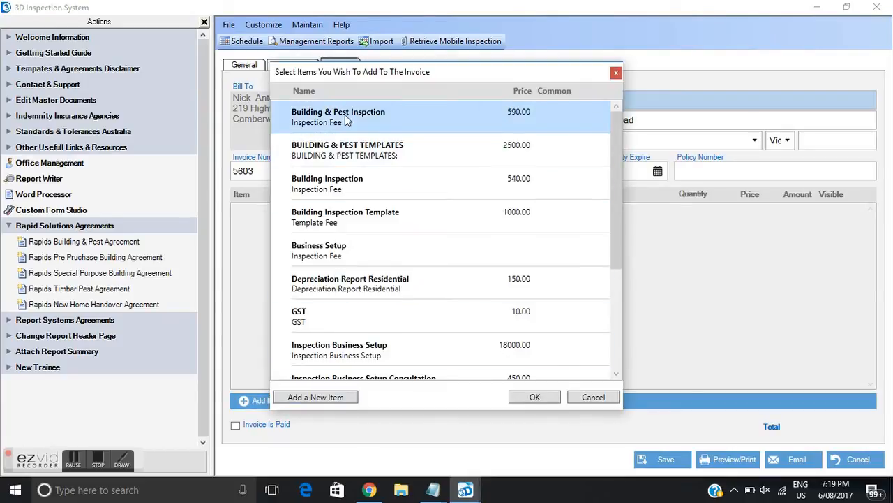
mouse_move(396, 117)
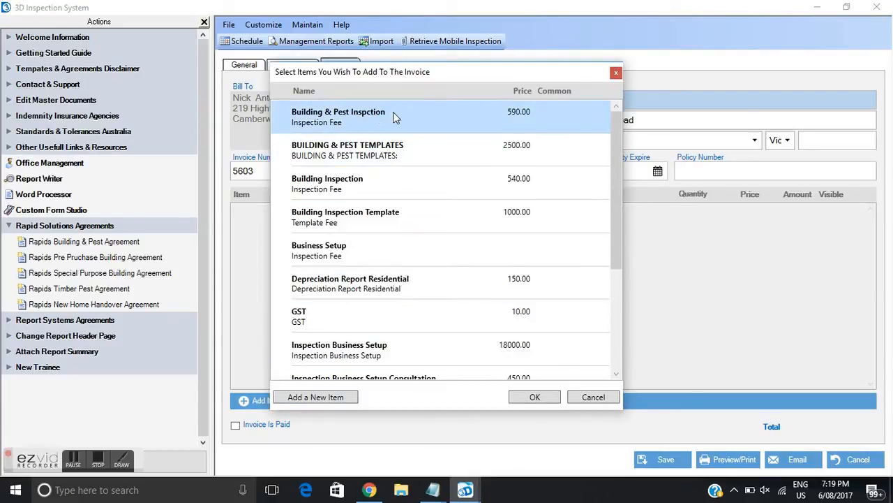
left_click(338, 116)
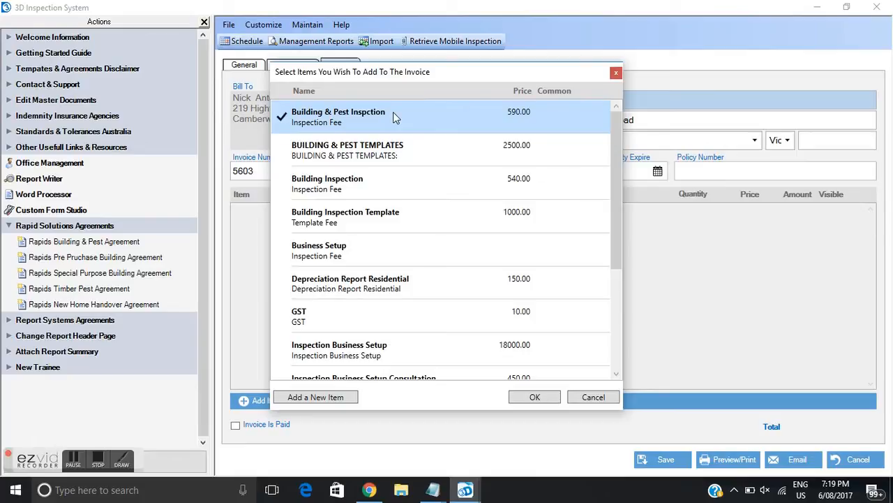
left_click(314, 315)
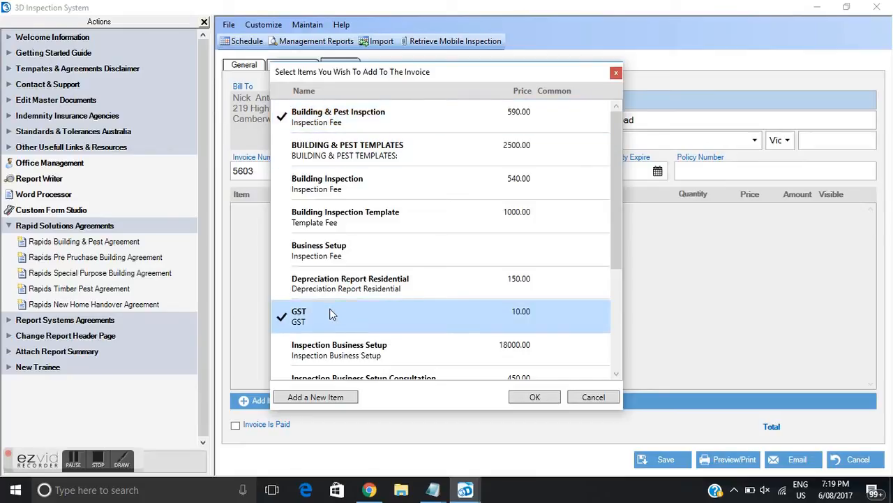
mouse_move(534, 397)
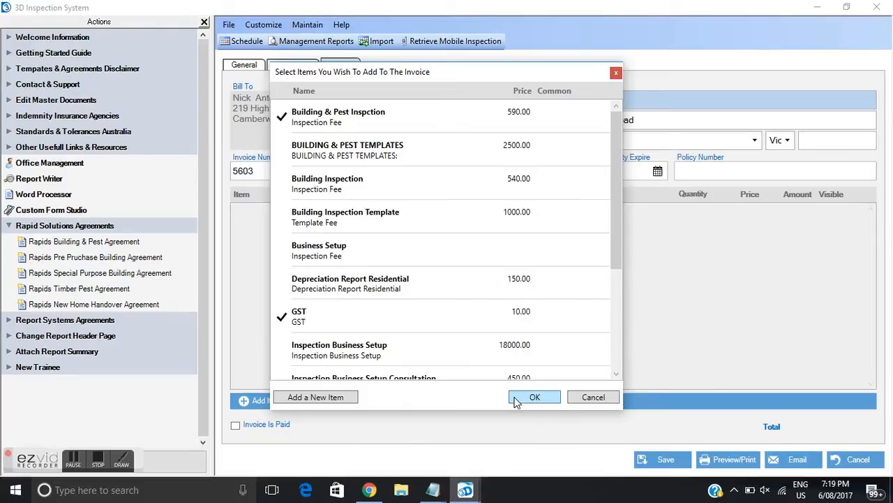
left_click(535, 397)
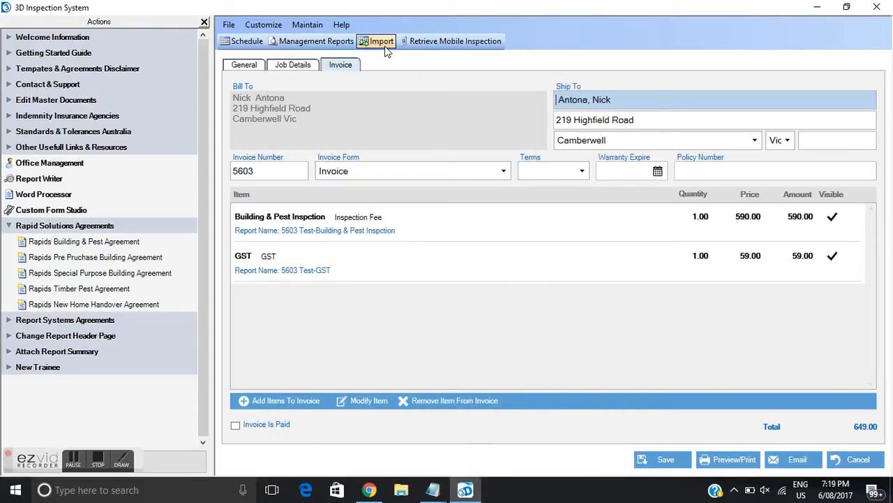
mouse_move(375, 63)
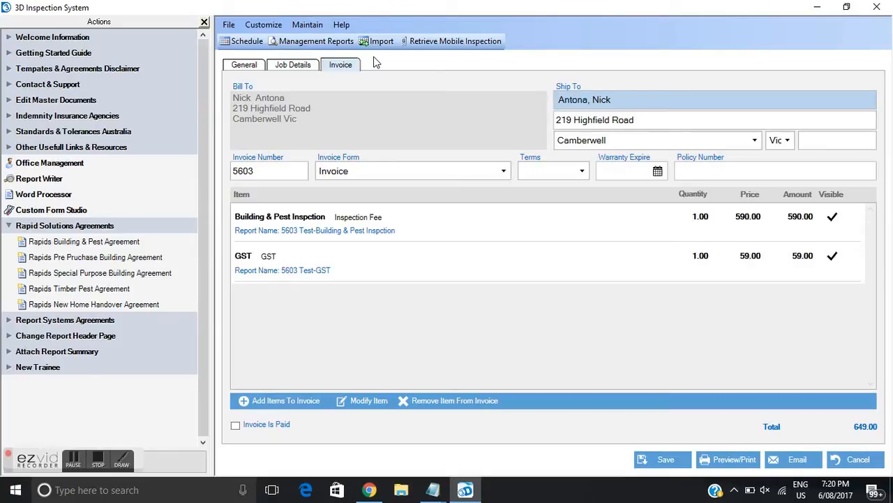
mouse_move(668, 477)
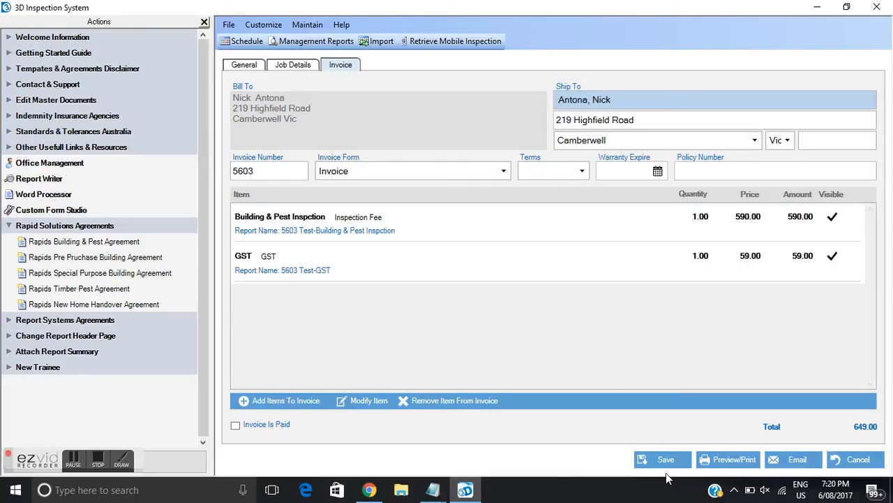
Step: Save job 5603 Test and return to the jobs list showing its 649.00 invoice
left_click(665, 460)
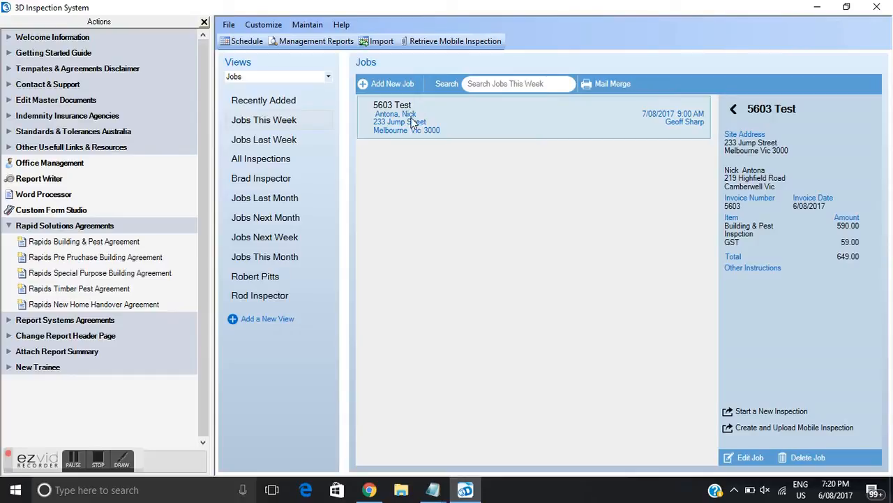
mouse_move(417, 111)
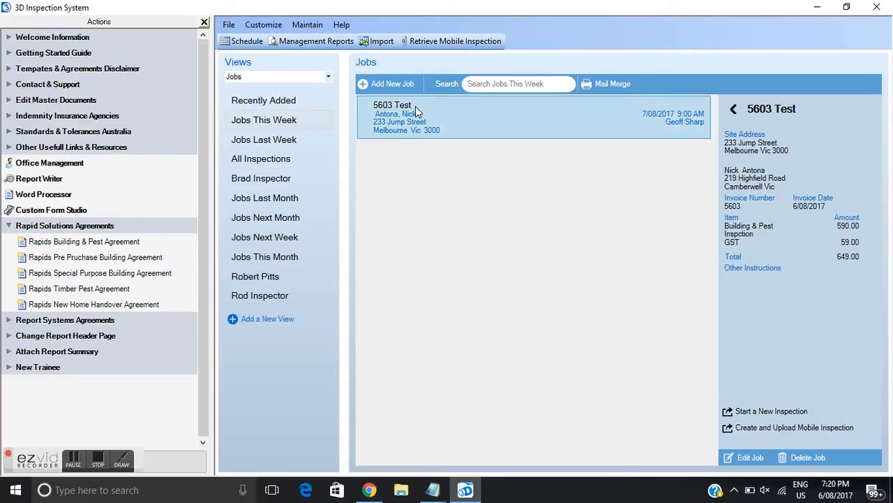
mouse_move(593, 114)
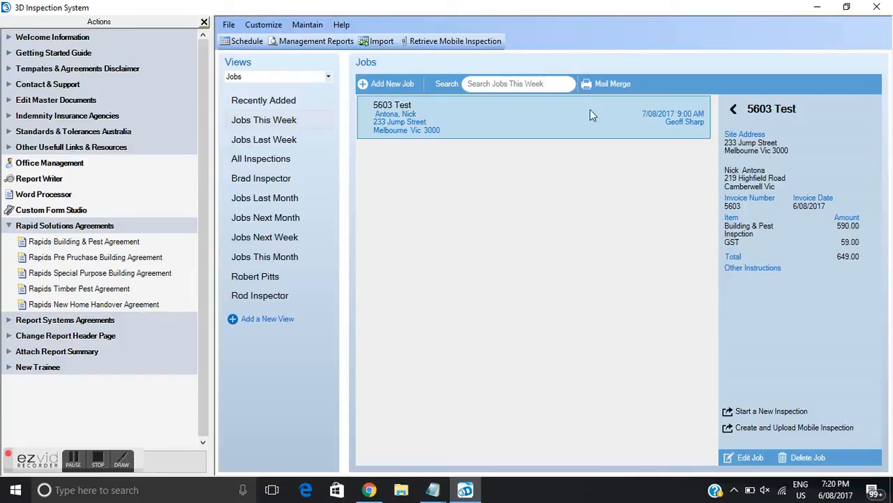
mouse_move(738, 118)
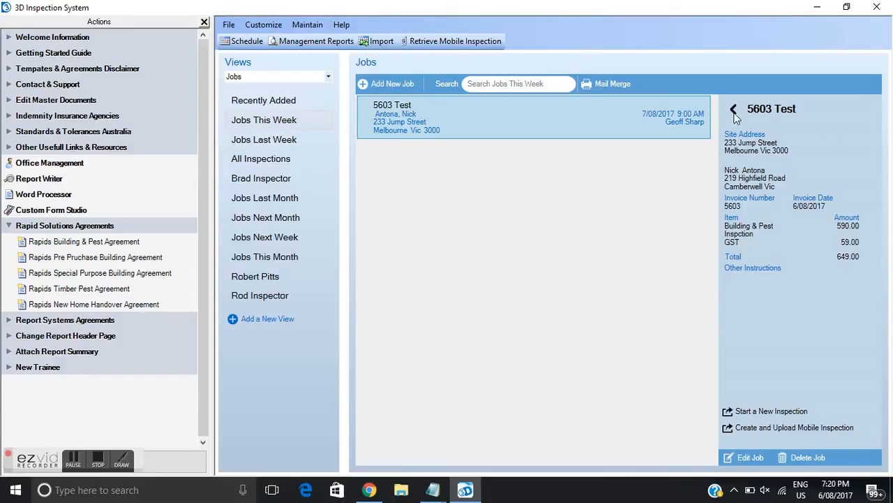
mouse_move(760, 427)
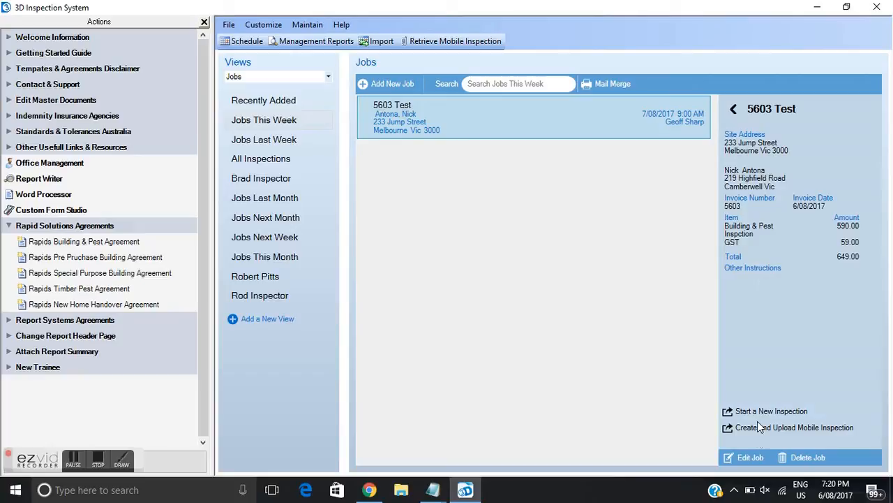
mouse_move(760, 454)
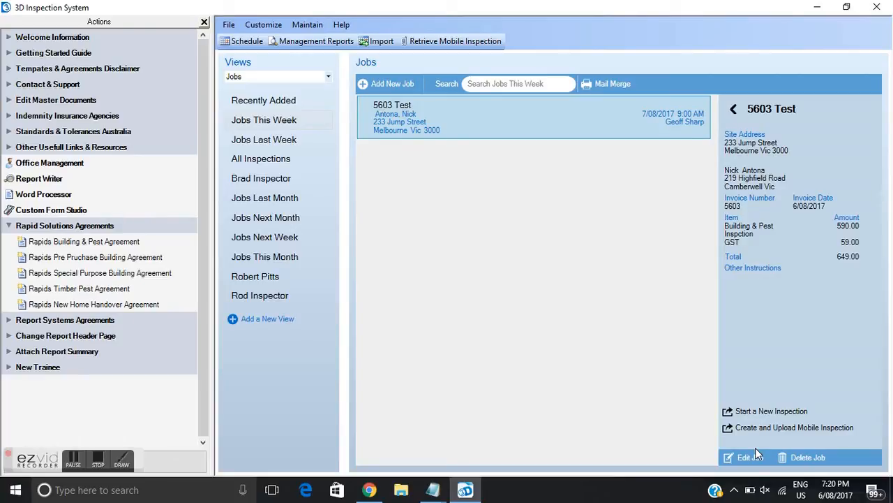
mouse_move(782, 144)
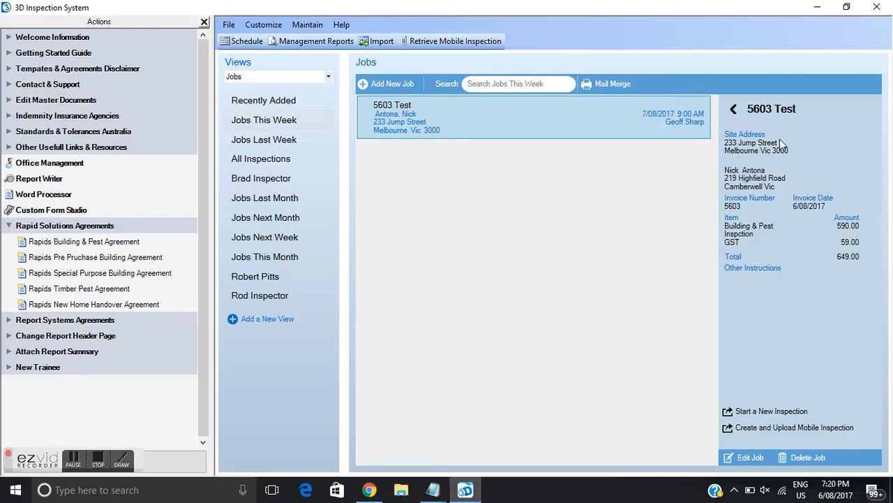
mouse_move(759, 208)
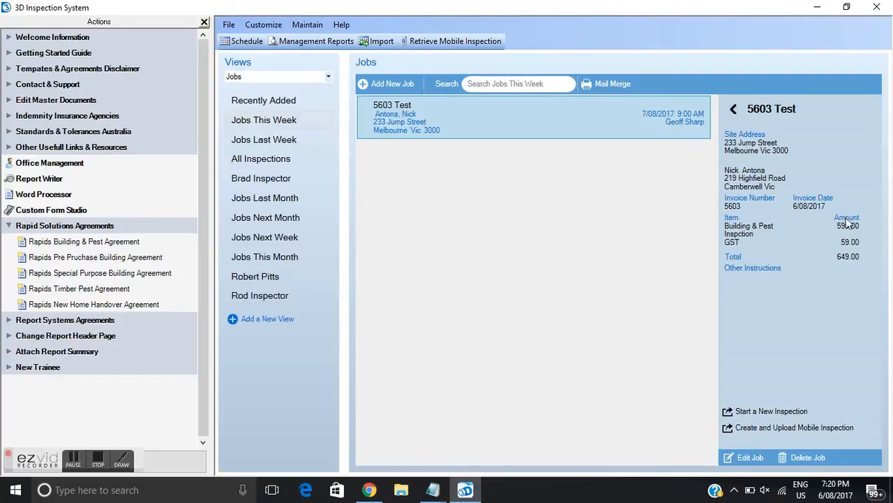
mouse_move(849, 282)
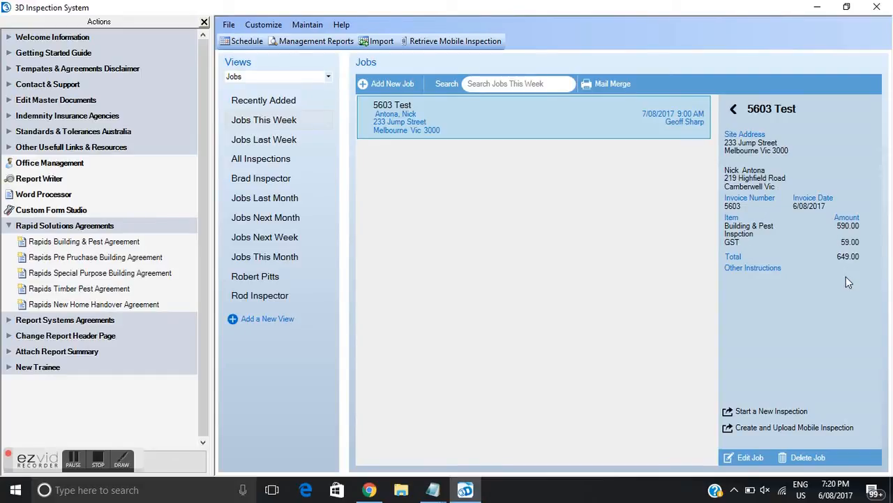
mouse_move(819, 298)
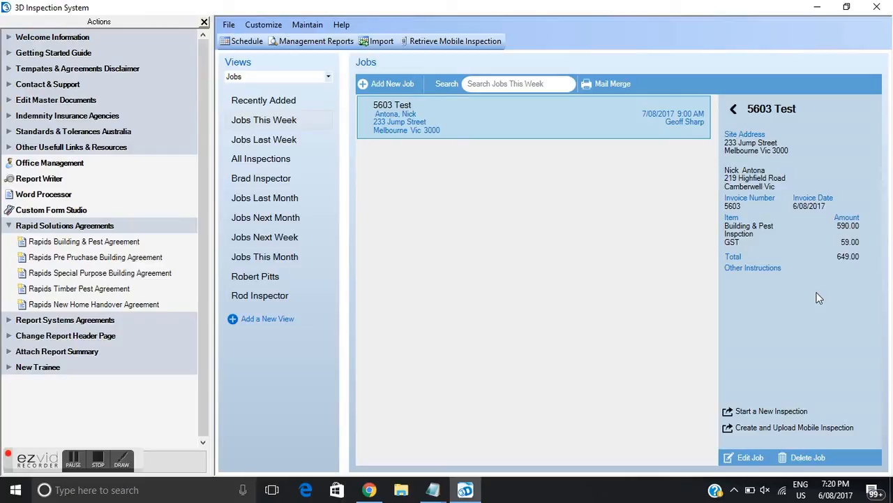
mouse_move(740, 428)
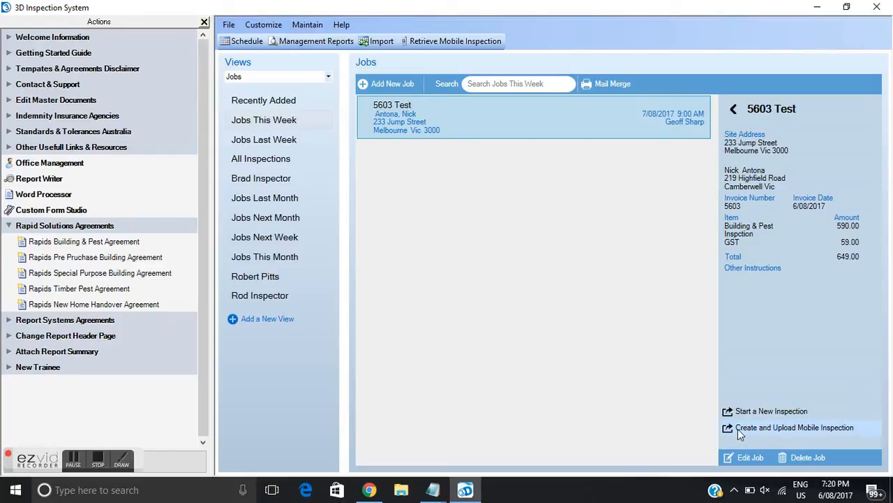
mouse_move(804, 434)
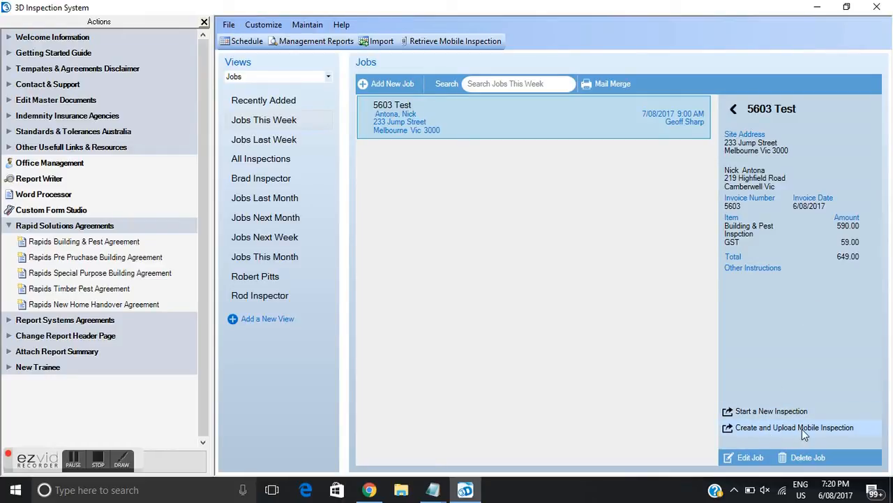
mouse_move(861, 435)
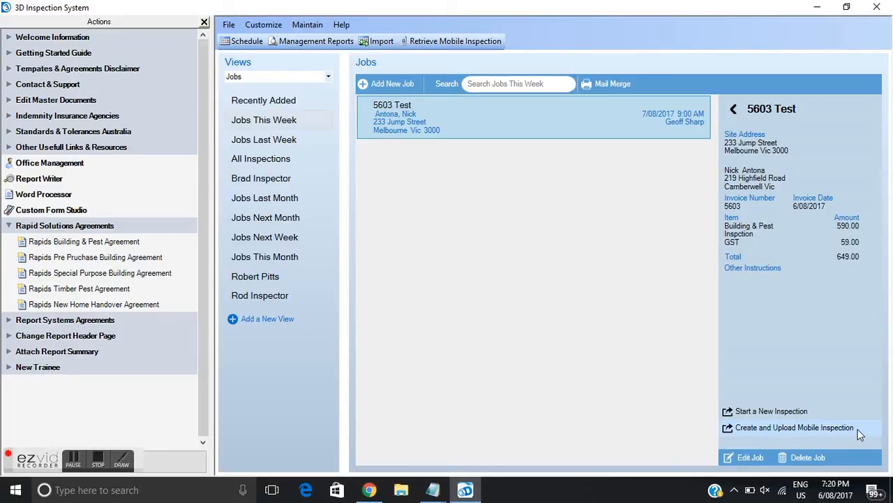
Step: Start a BIM B&P Pre Purchase mobile inspection for 5603 Test and confirm the login
left_click(771, 410)
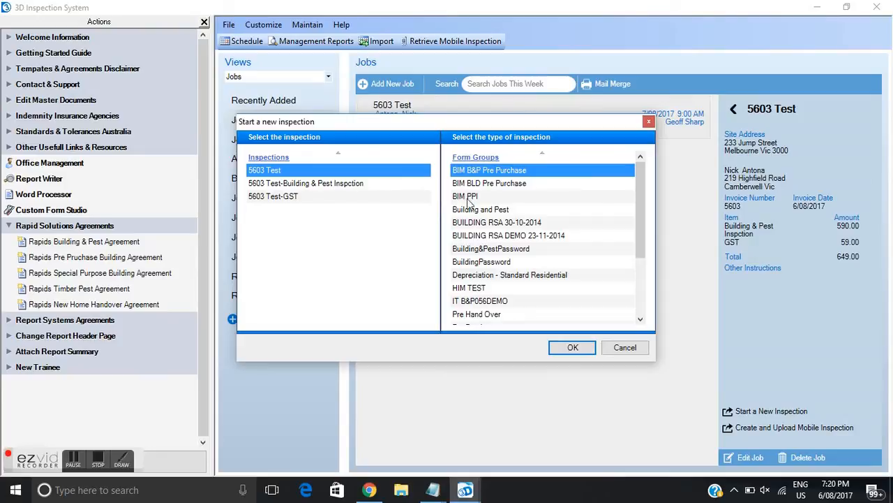
mouse_move(517, 175)
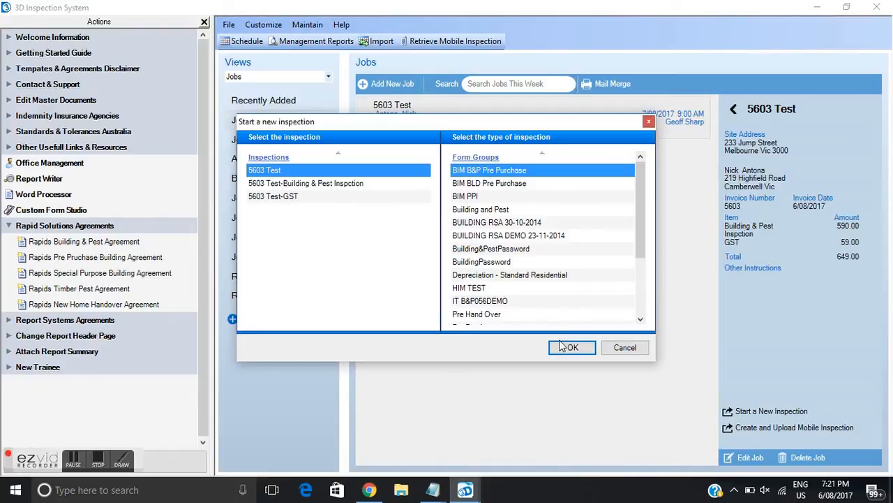
left_click(570, 347)
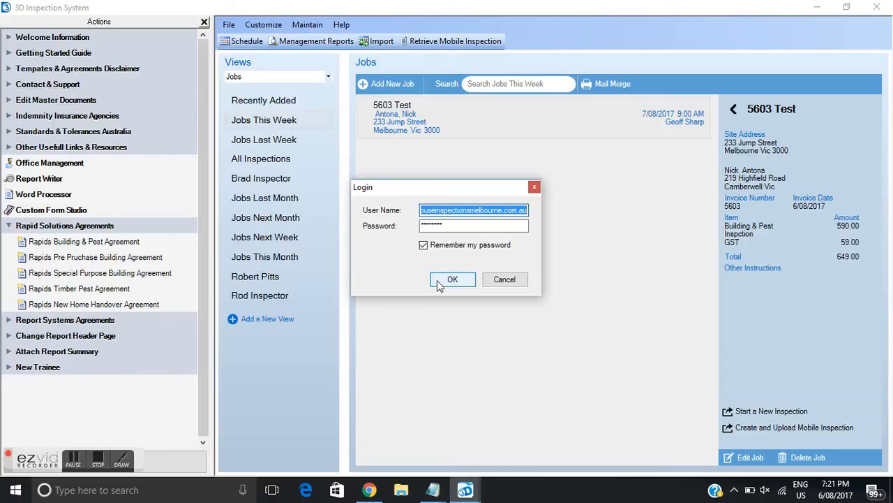
left_click(452, 279)
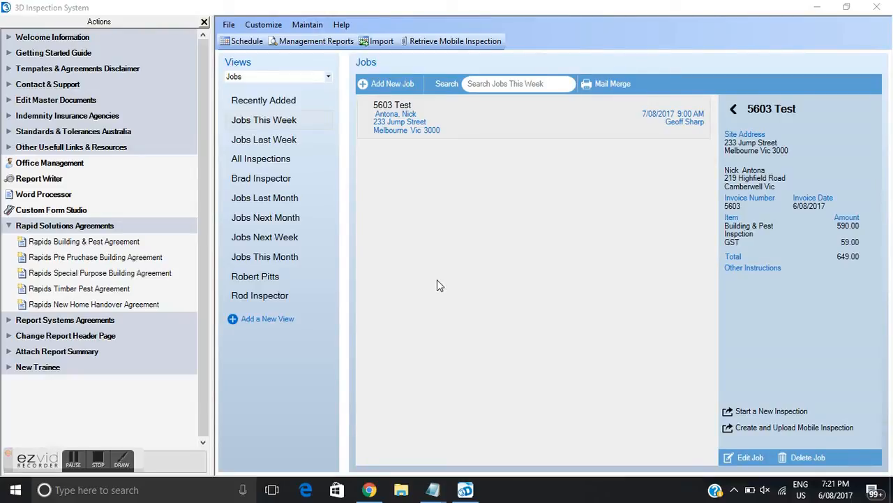
mouse_move(820, 436)
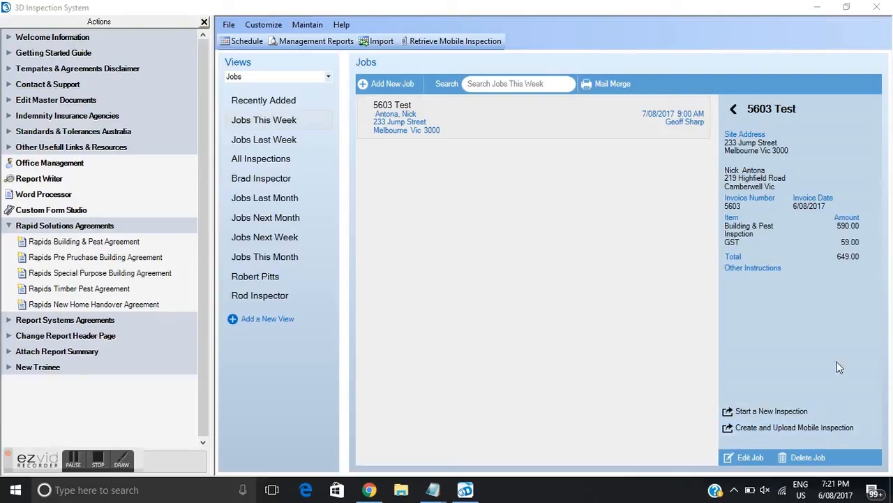
mouse_move(746, 349)
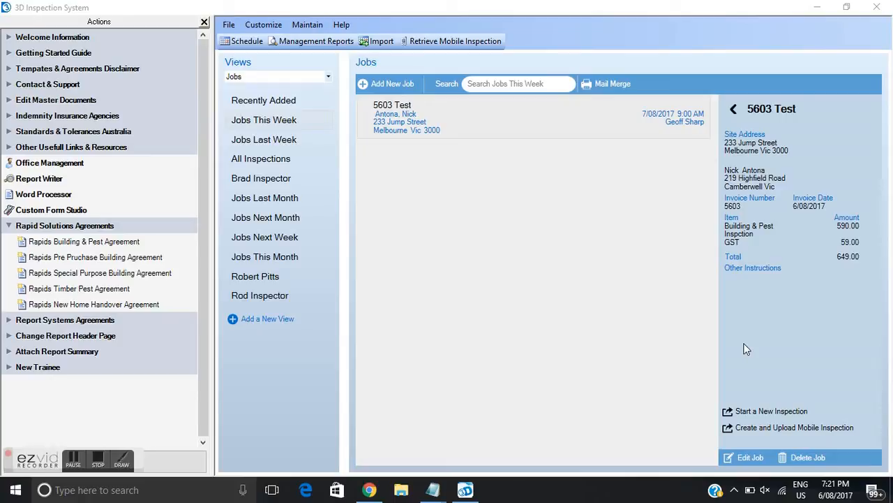
mouse_move(752, 415)
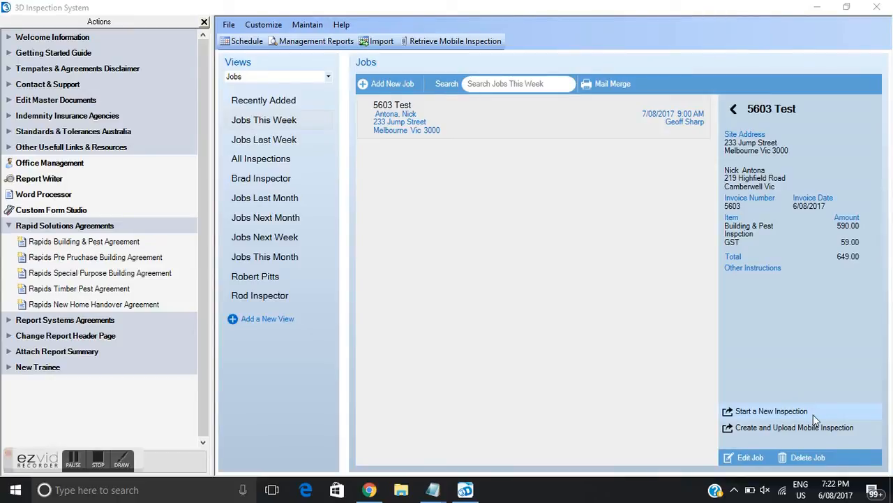
Step: Start a new BIM B&P Pre Purchase inspection report for job 5603 Test
left_click(770, 410)
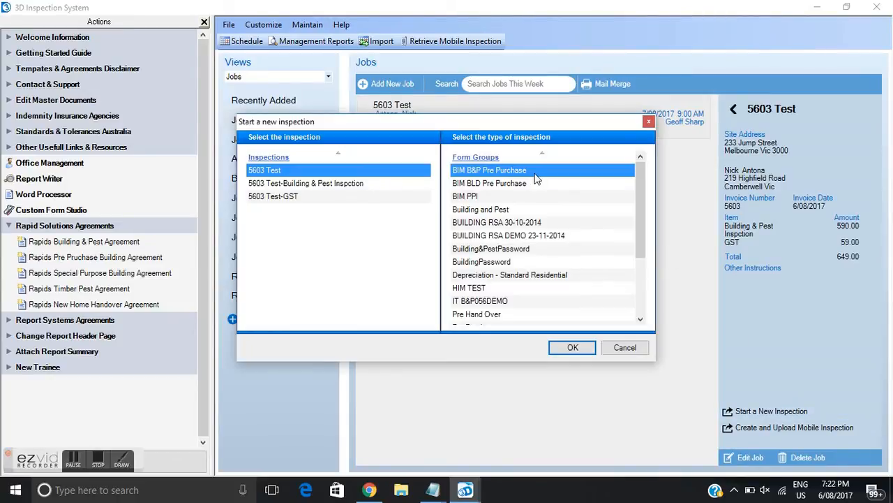
mouse_move(508, 176)
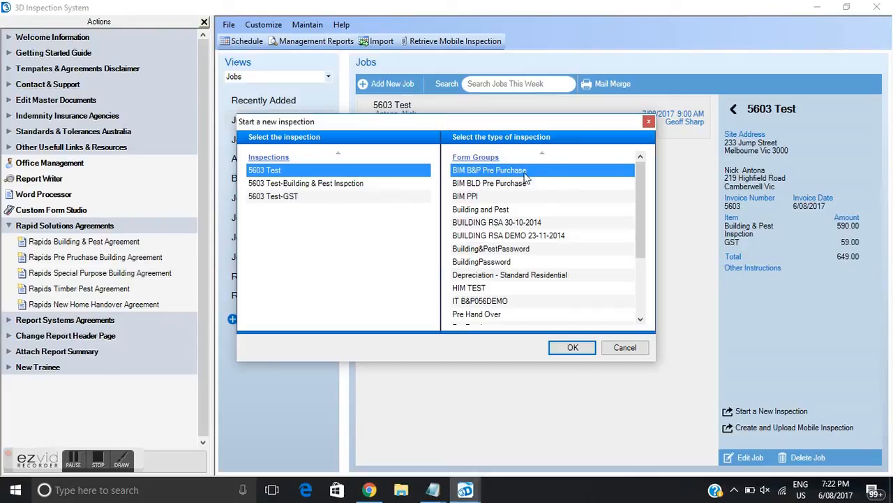
left_click(624, 347)
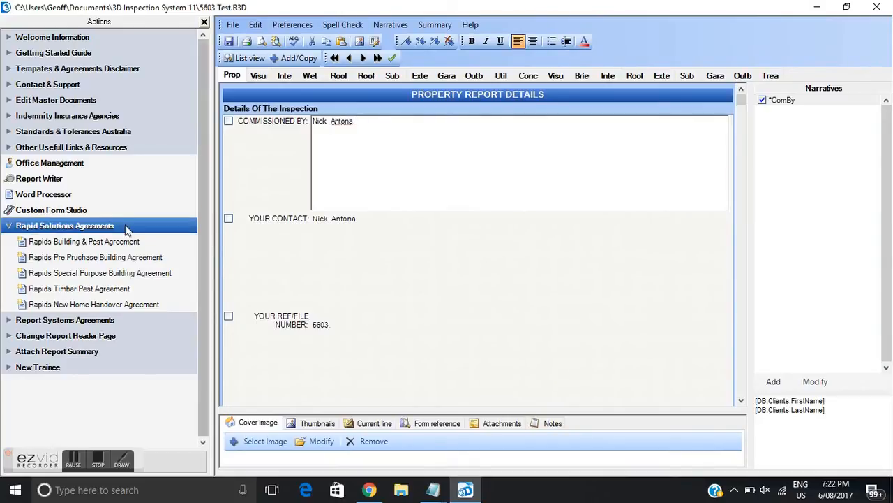
left_click(64, 225)
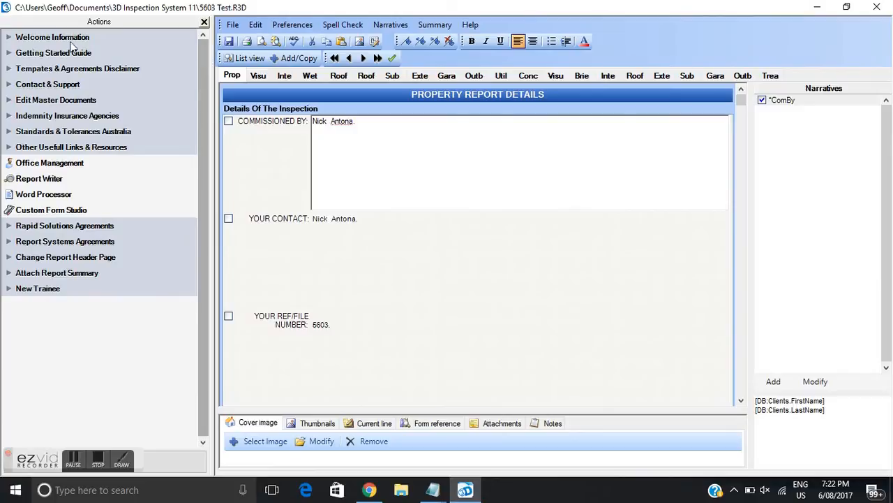
left_click(54, 52)
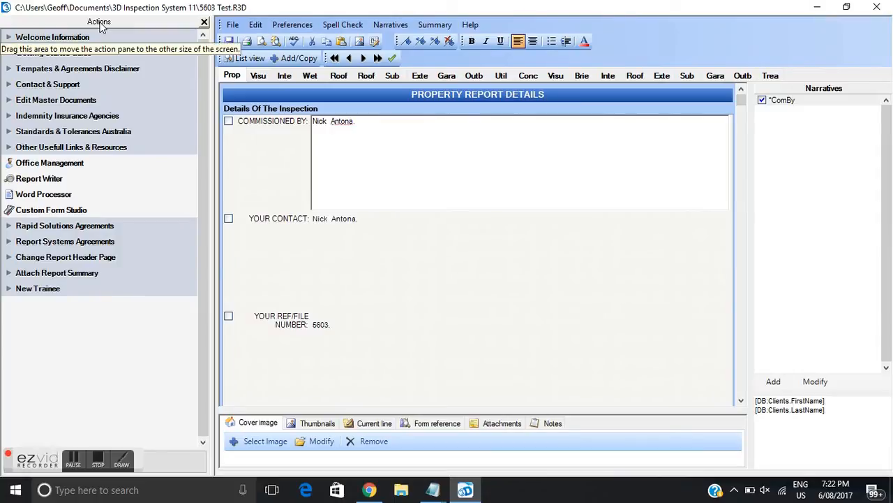
left_click(64, 225)
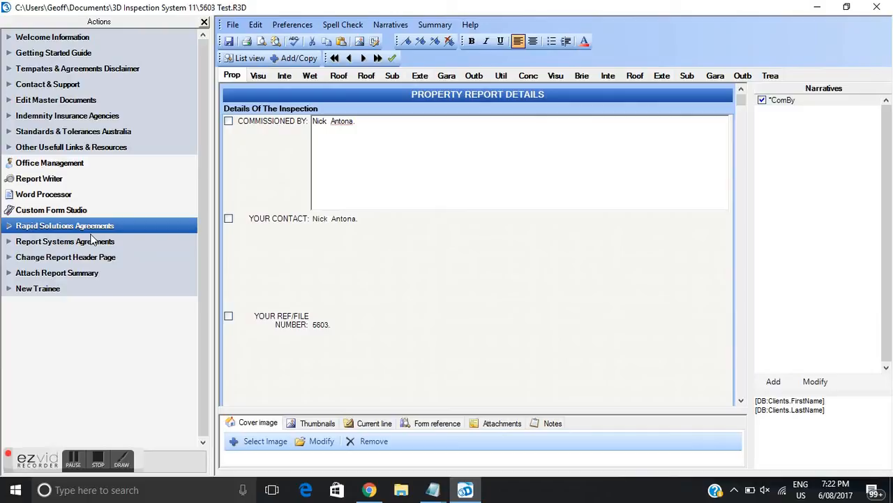
left_click(65, 241)
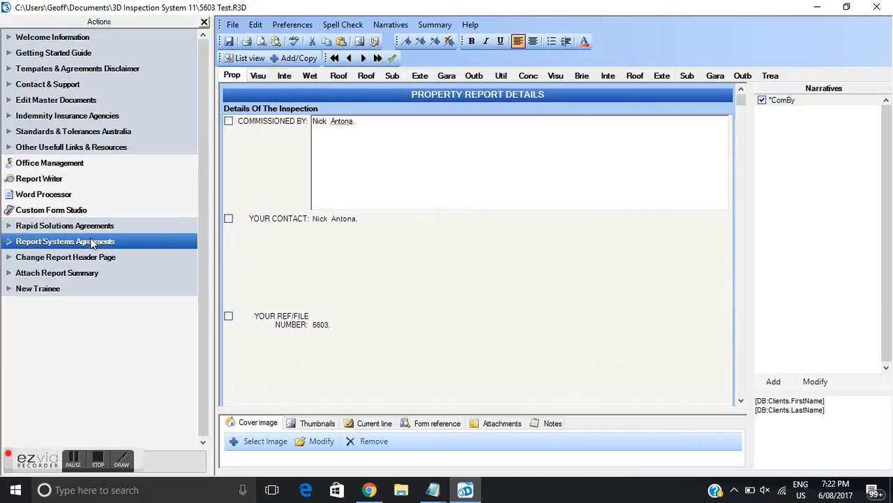
left_click(64, 225)
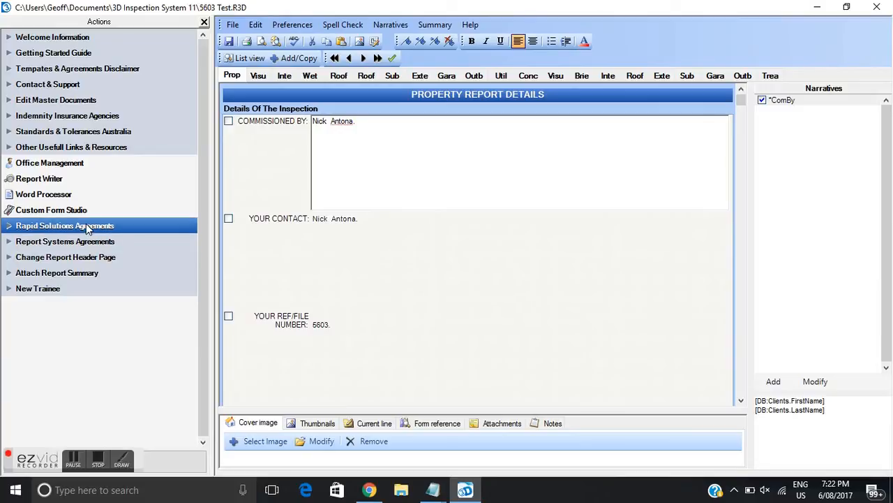
left_click(64, 225)
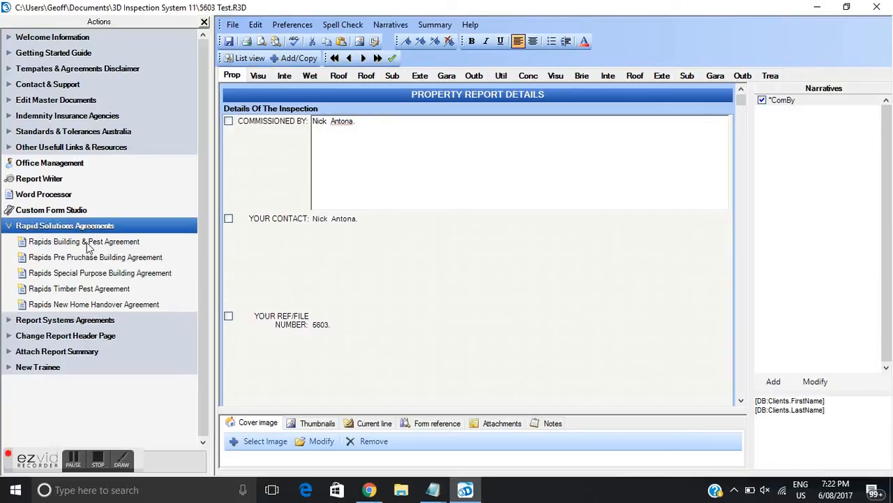
left_click(96, 257)
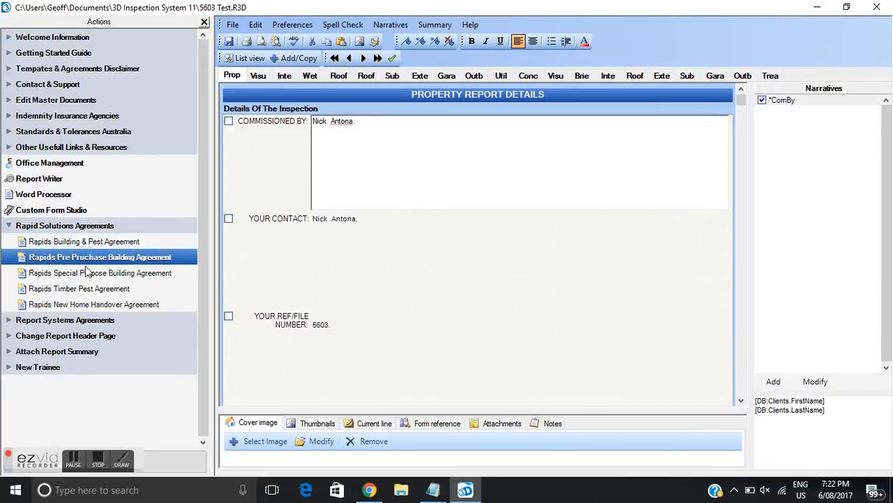
left_click(82, 289)
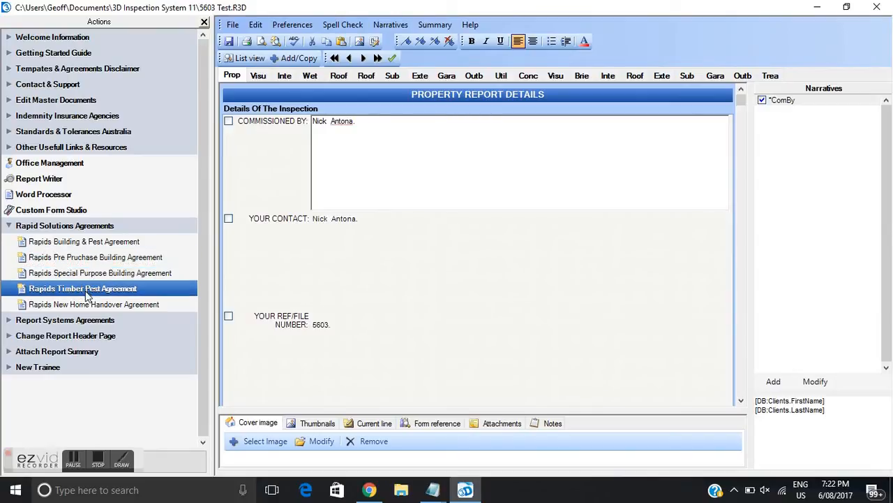
left_click(94, 304)
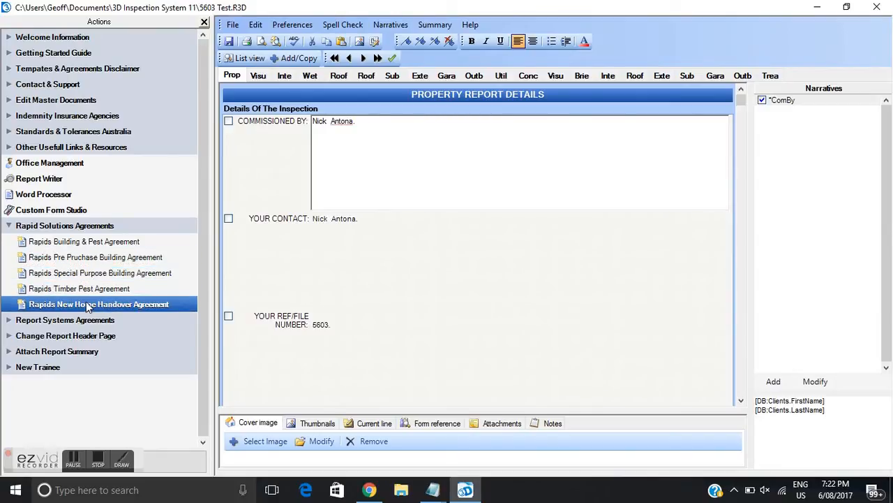
left_click(96, 257)
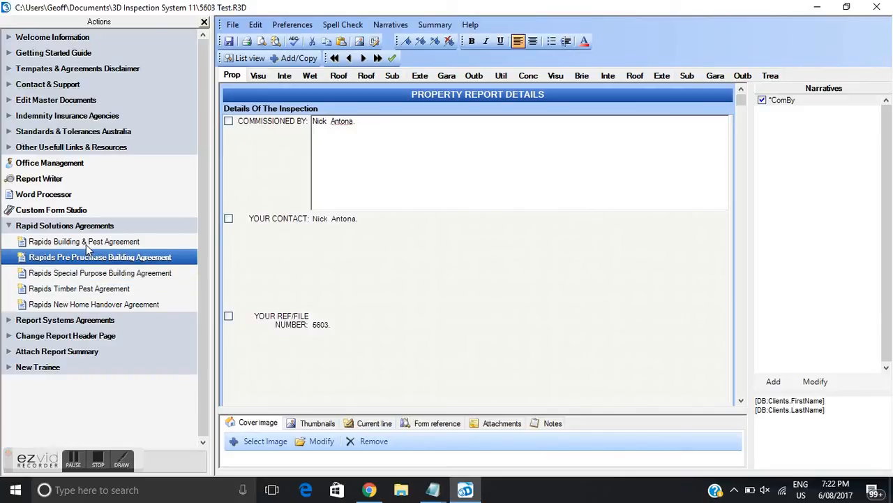
left_click(84, 241)
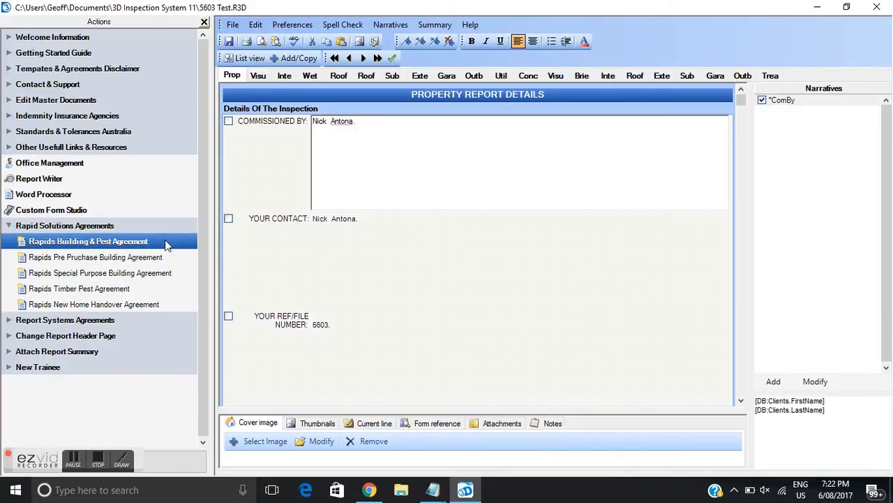
left_click(96, 257)
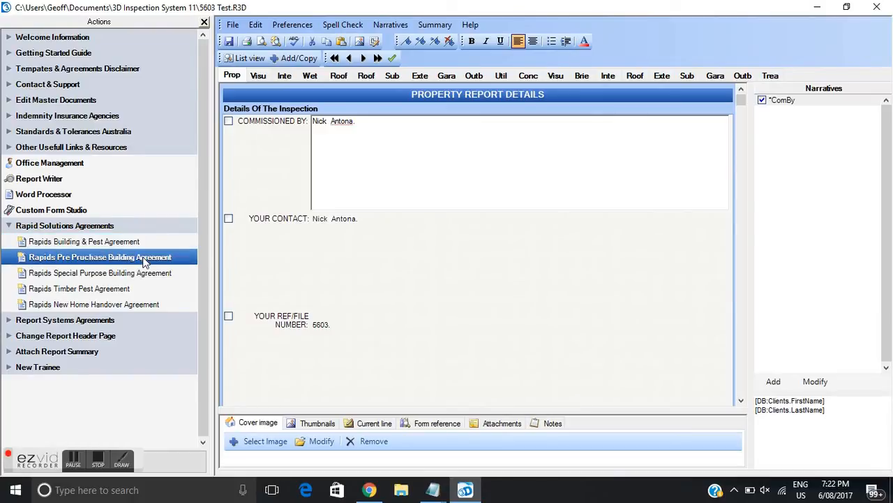
left_click(84, 241)
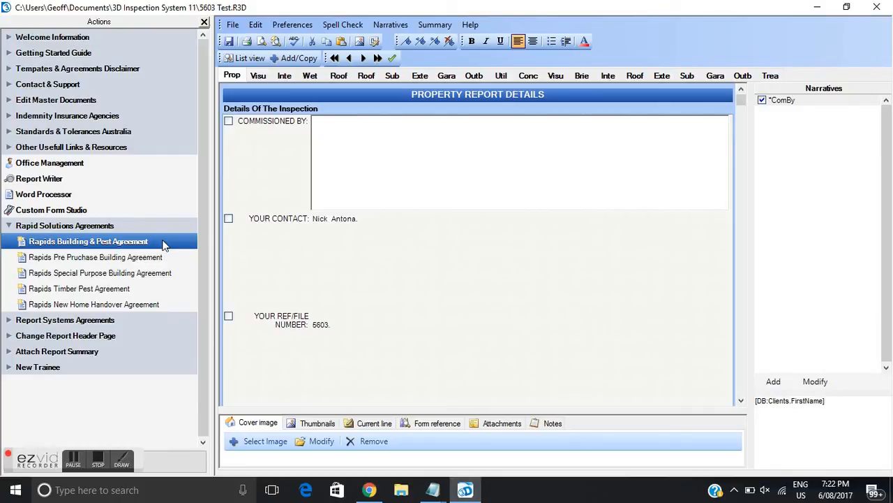
double_click(88, 241)
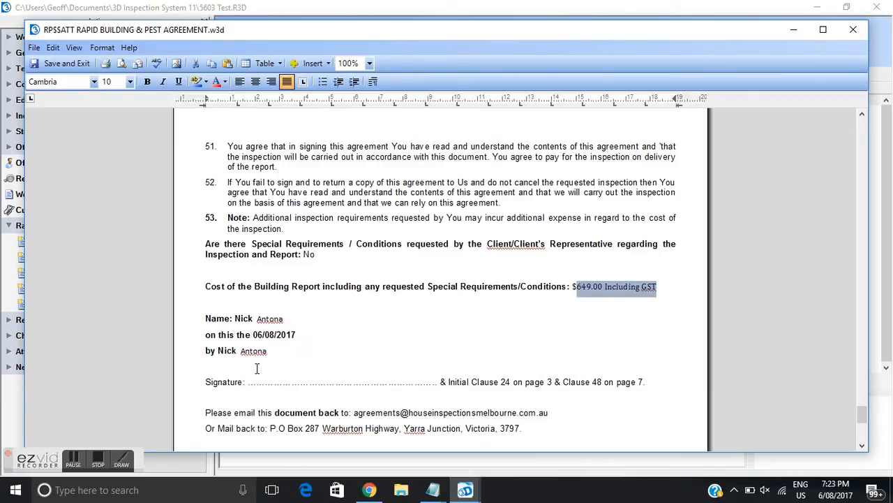
mouse_move(355, 375)
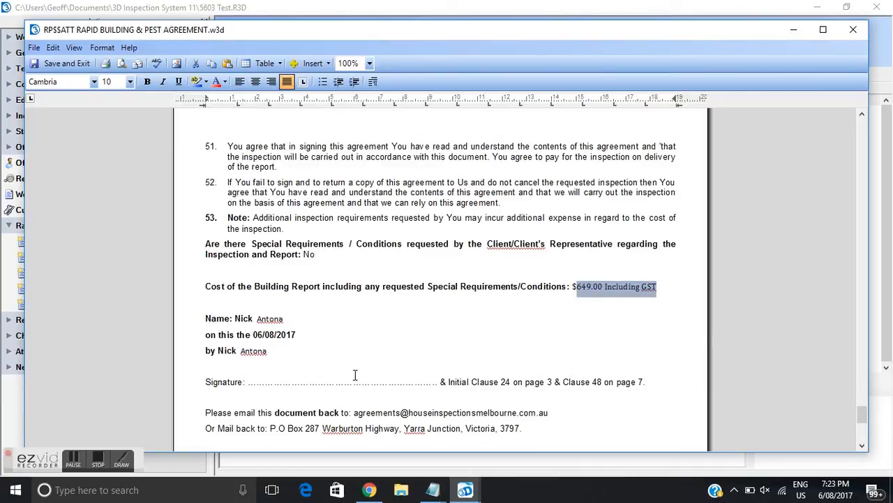
mouse_move(177, 187)
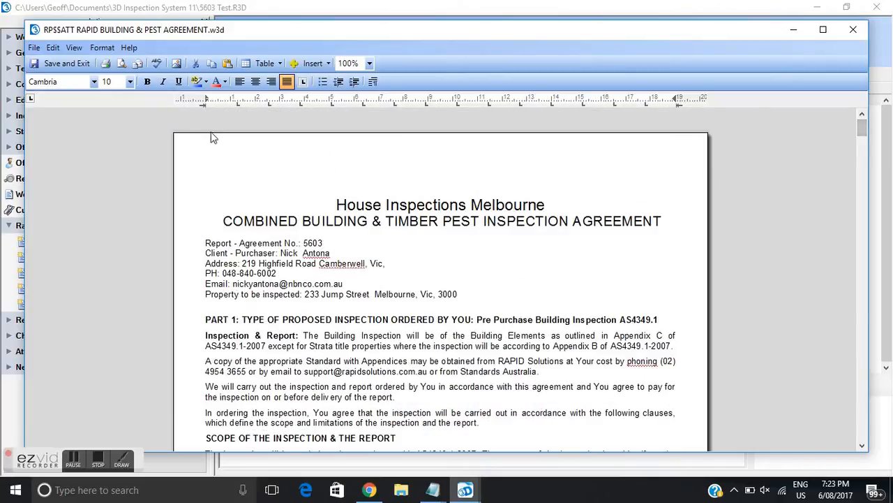
mouse_move(158, 103)
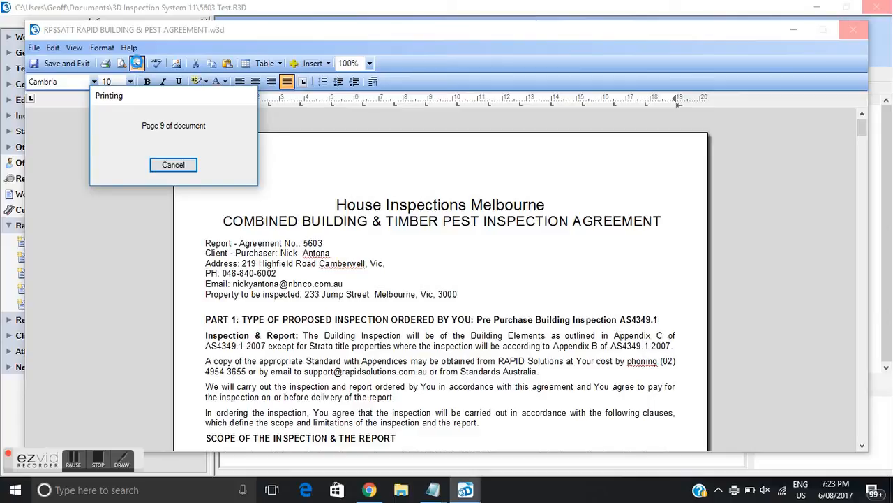
left_click(173, 165)
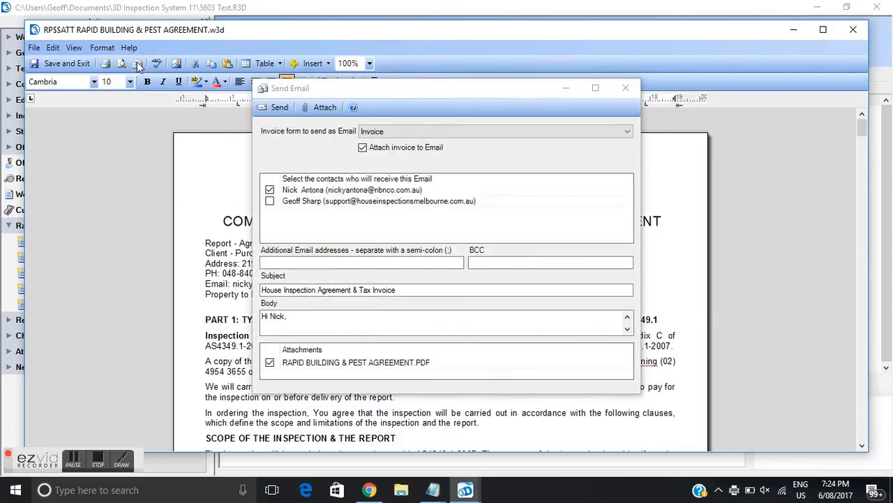
mouse_move(443, 103)
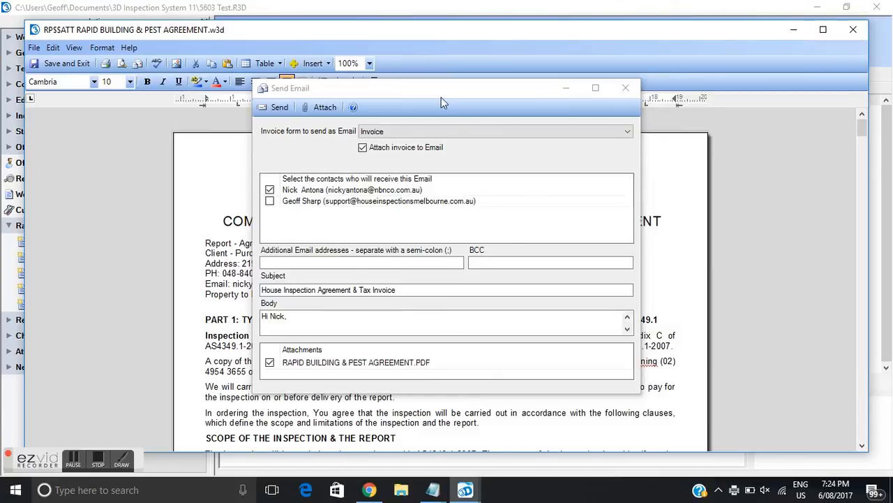
mouse_move(284, 148)
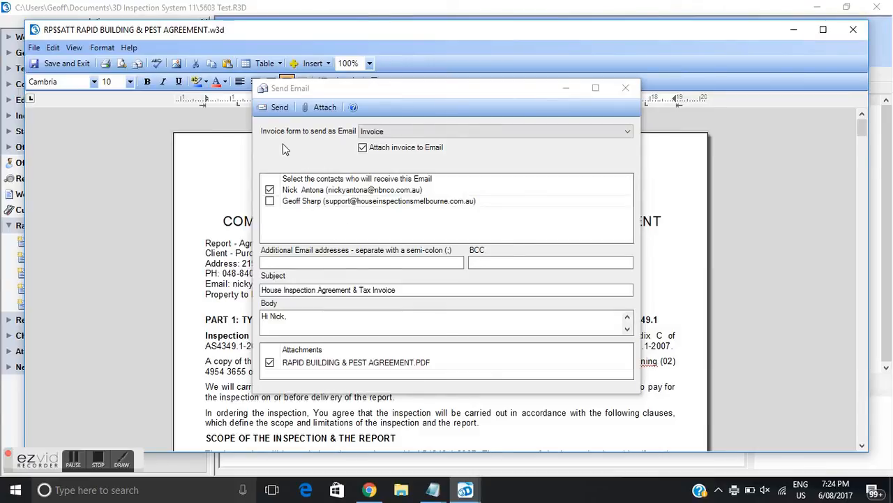
mouse_move(272, 151)
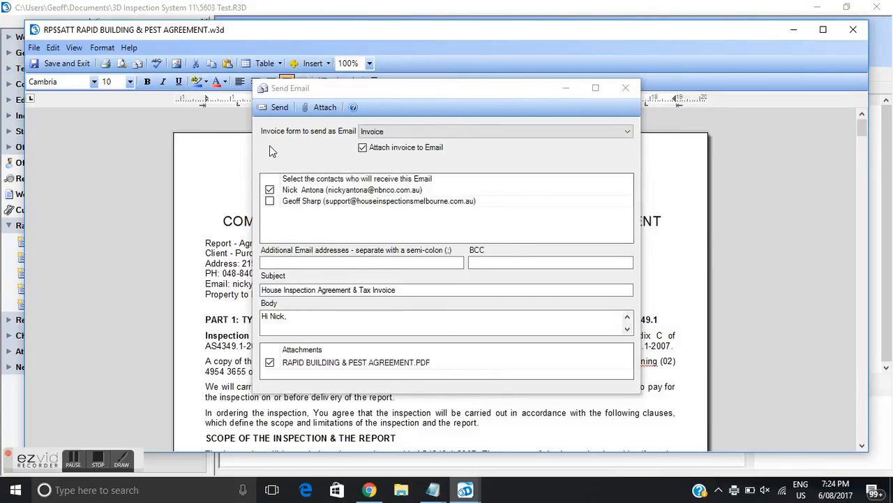
left_click(595, 87)
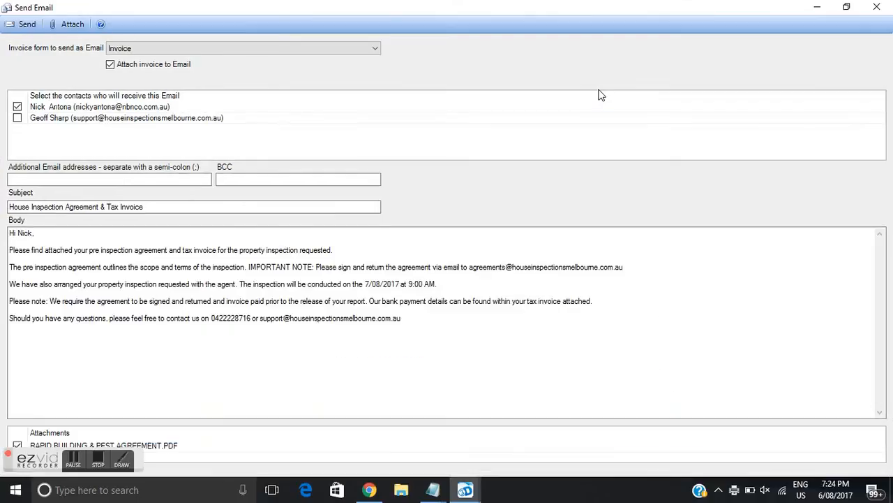
mouse_move(41, 71)
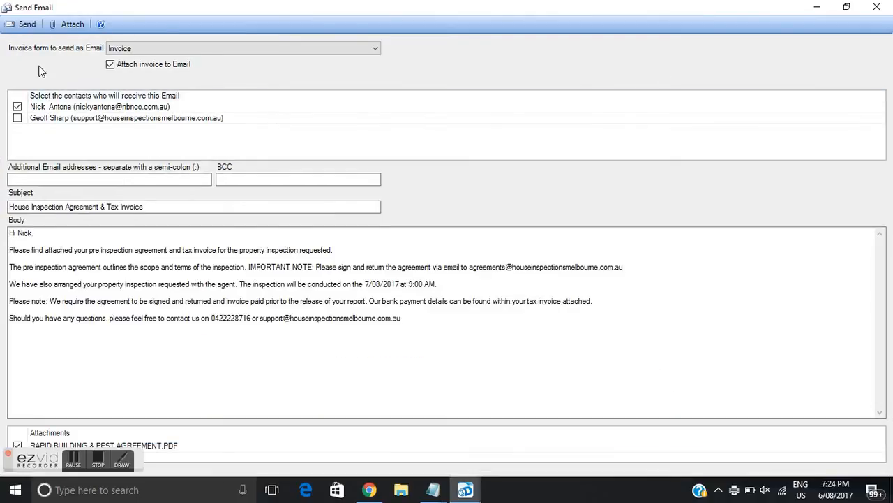
left_click_drag(9, 279, 402, 317)
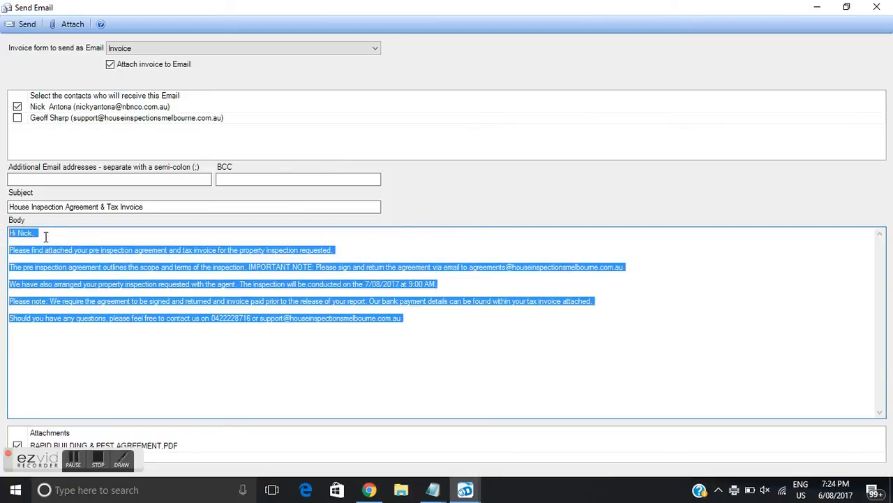
left_click(63, 250)
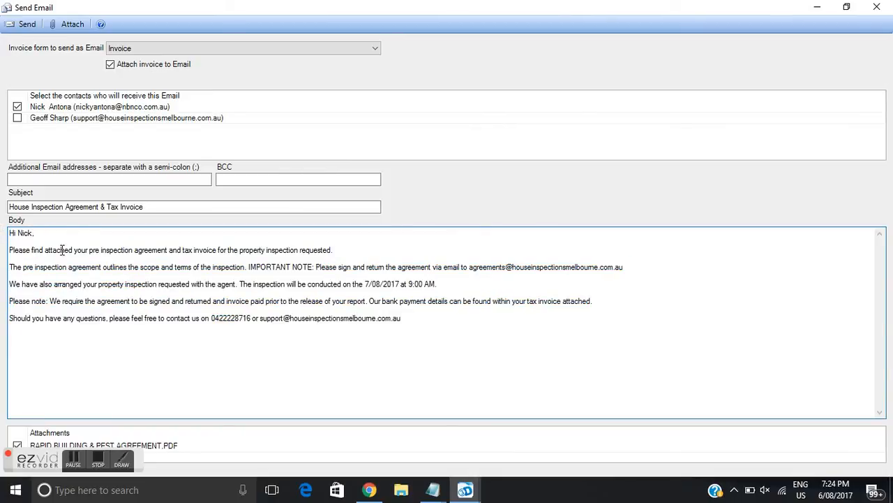
double_click(24, 232)
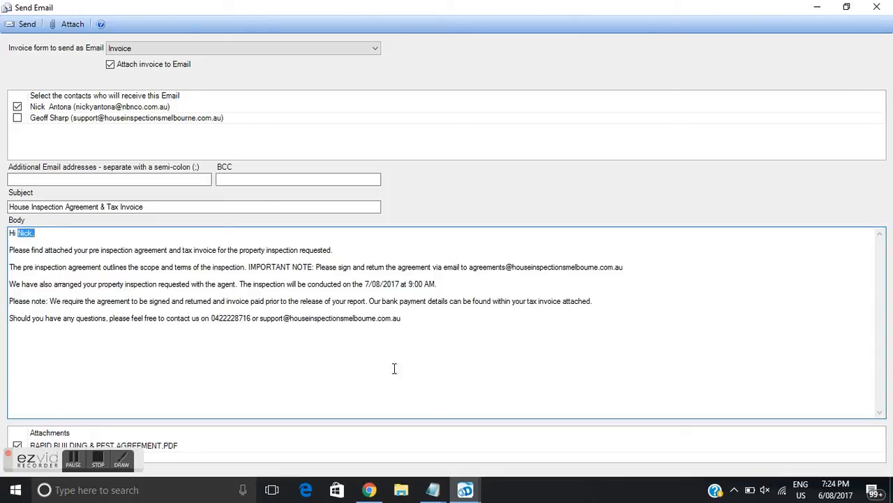
mouse_move(362, 284)
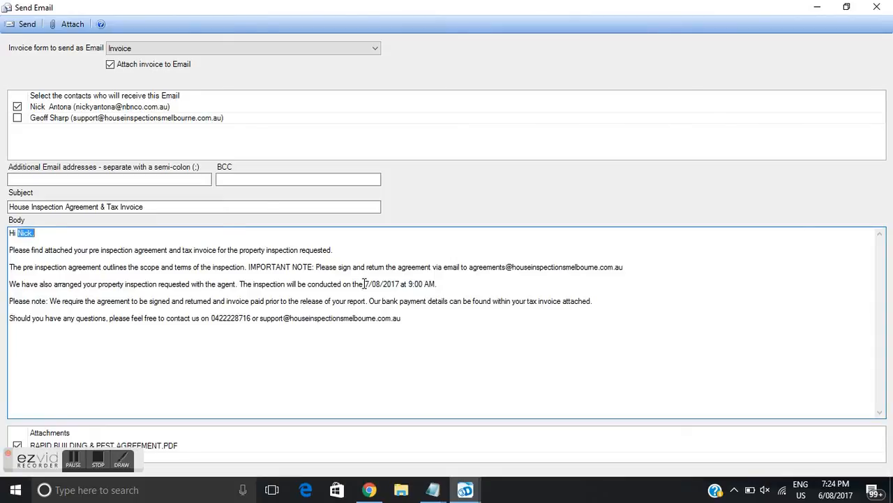
double_click(382, 283)
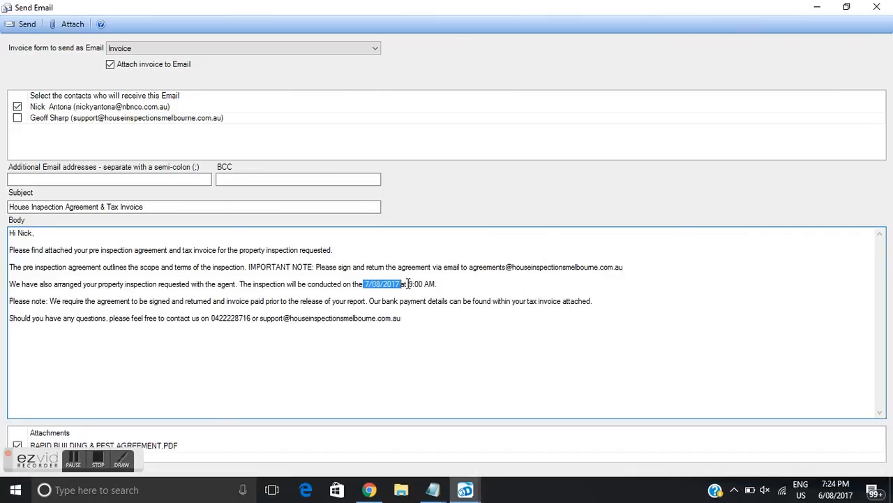
left_click_drag(364, 284, 437, 283)
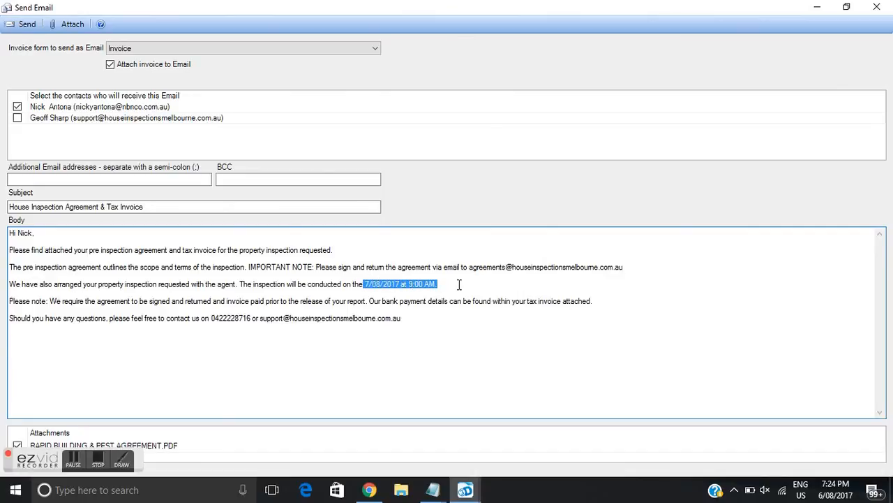
mouse_move(143, 80)
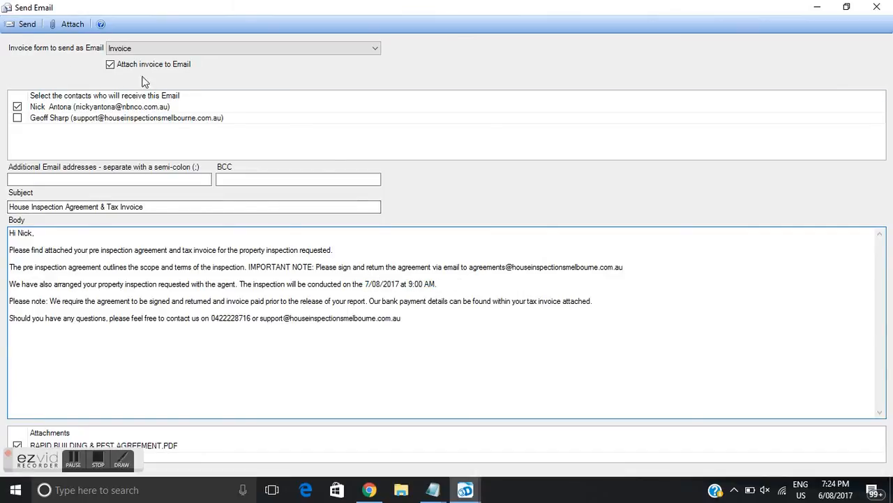
mouse_move(155, 69)
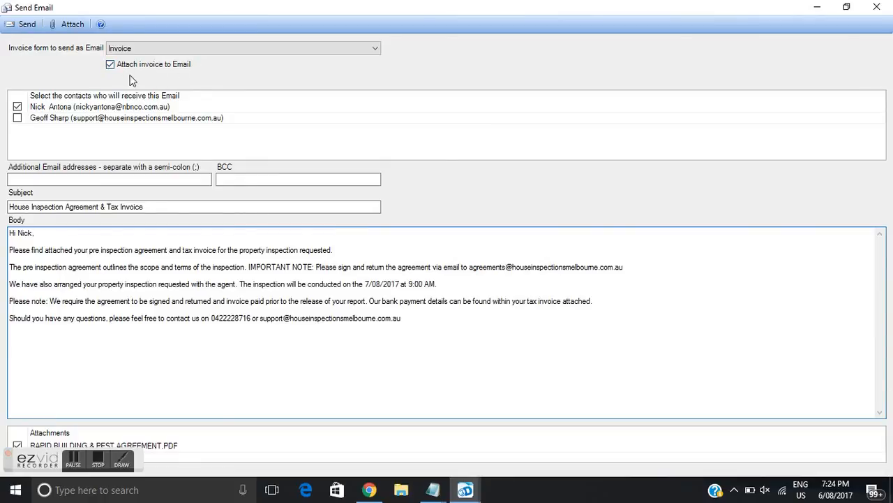
mouse_move(157, 77)
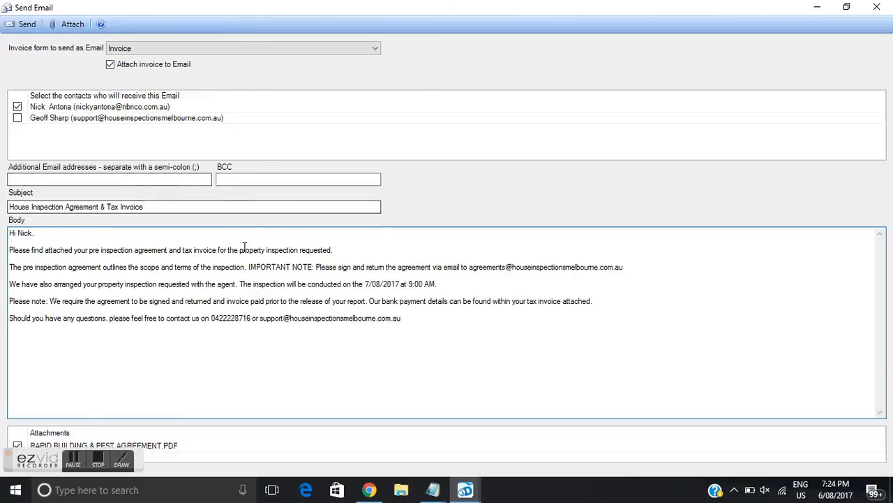
mouse_move(108, 474)
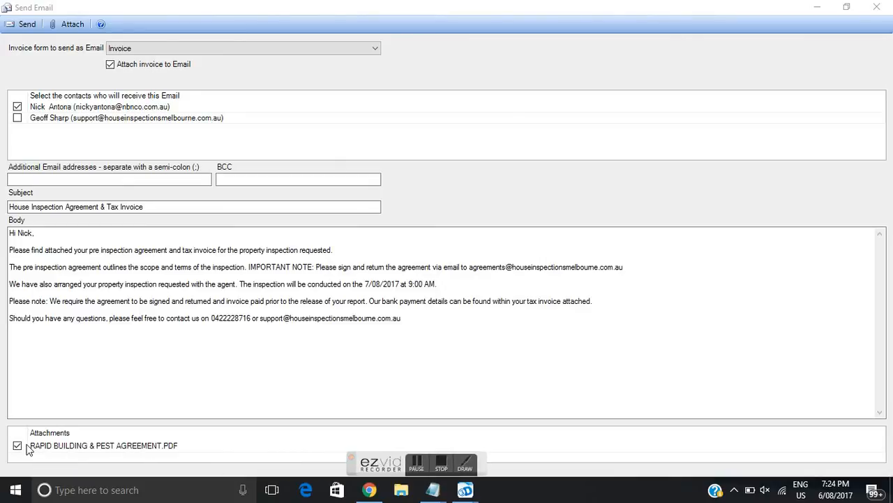
mouse_move(69, 445)
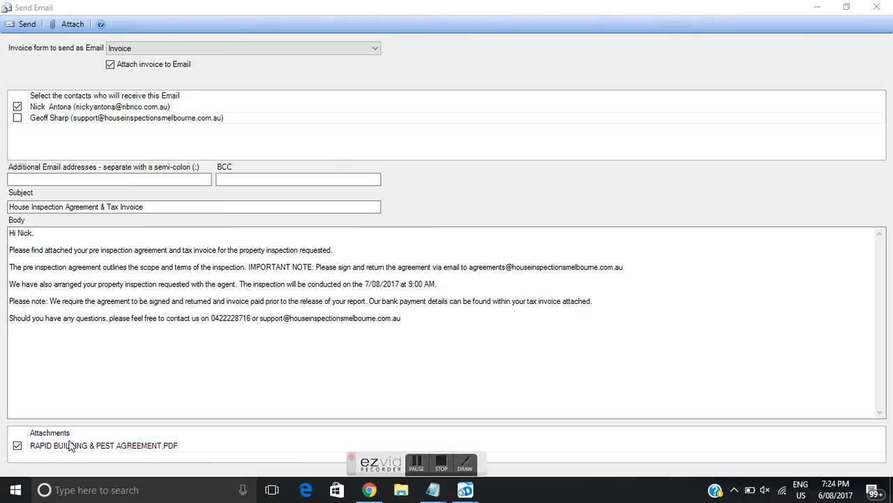
mouse_move(173, 456)
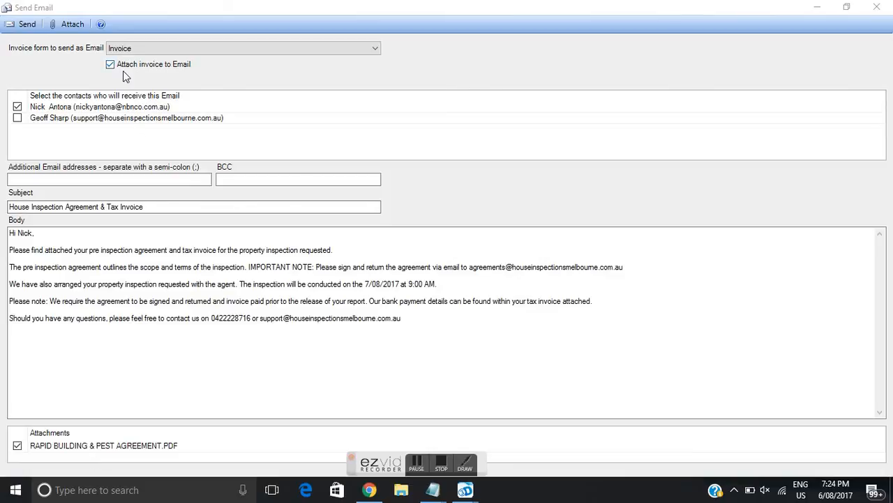
mouse_move(180, 75)
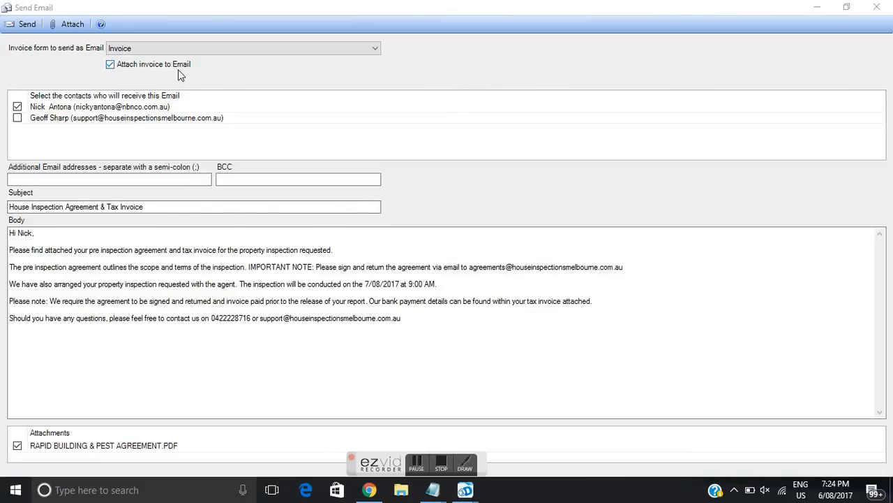
mouse_move(105, 72)
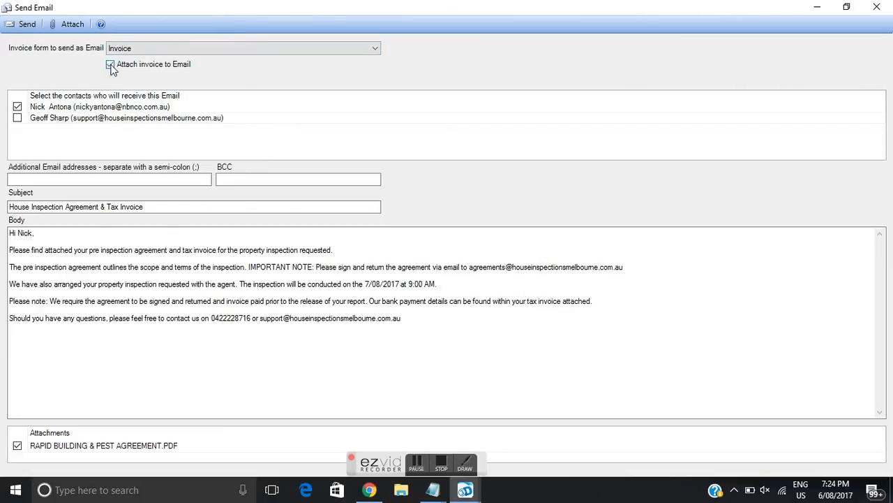
left_click(109, 63)
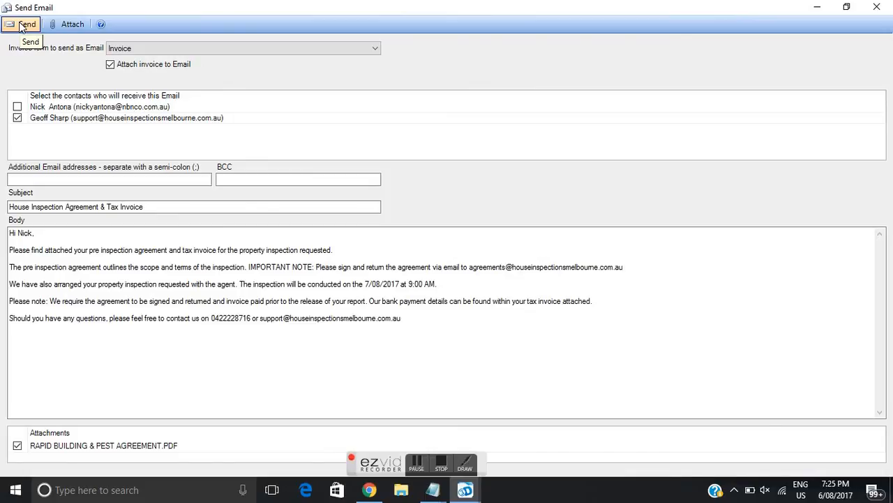
left_click(24, 23)
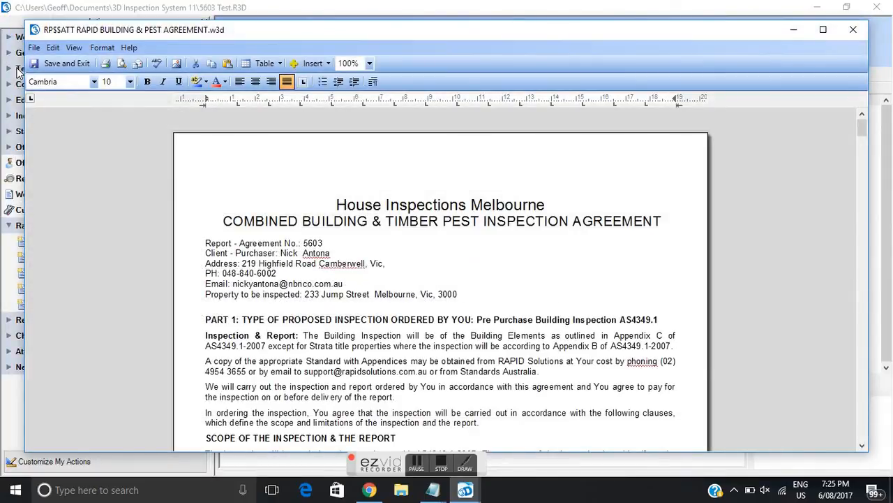
mouse_move(67, 63)
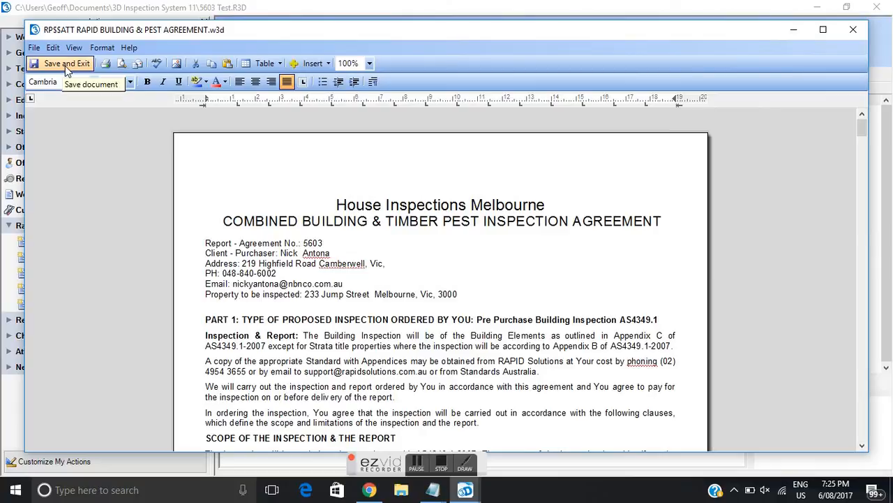
left_click(67, 64)
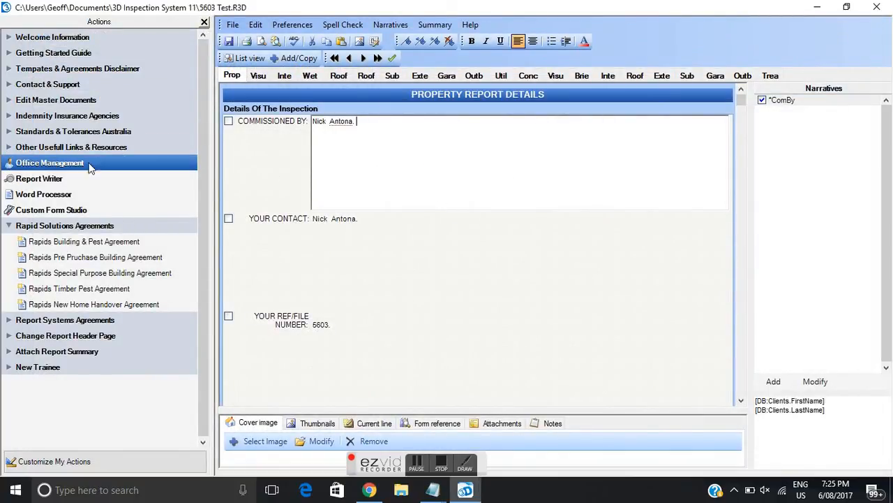
Step: Return via Office Management to the jobs list showing job 5603 Test with its 649.00 invoice
left_click(49, 162)
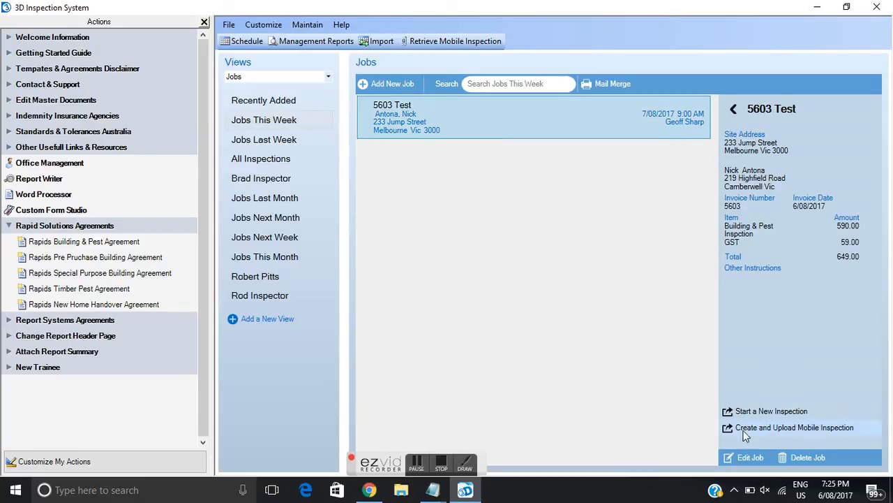
mouse_move(847, 433)
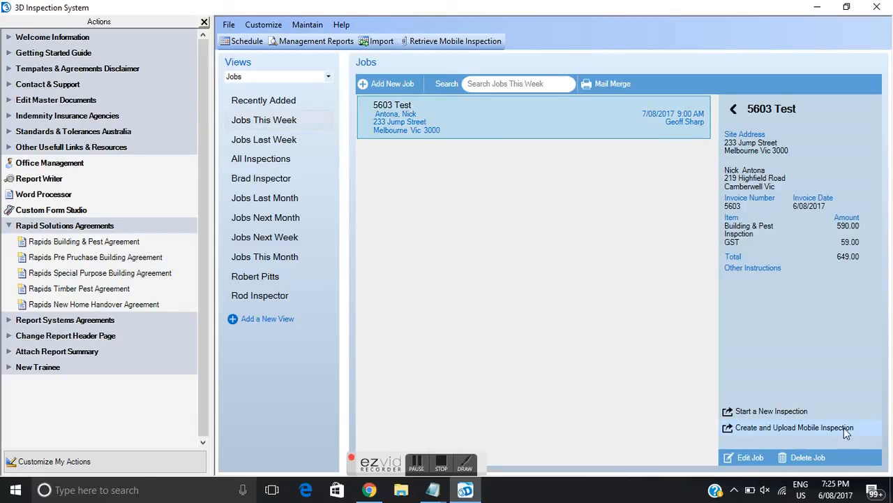
mouse_move(869, 433)
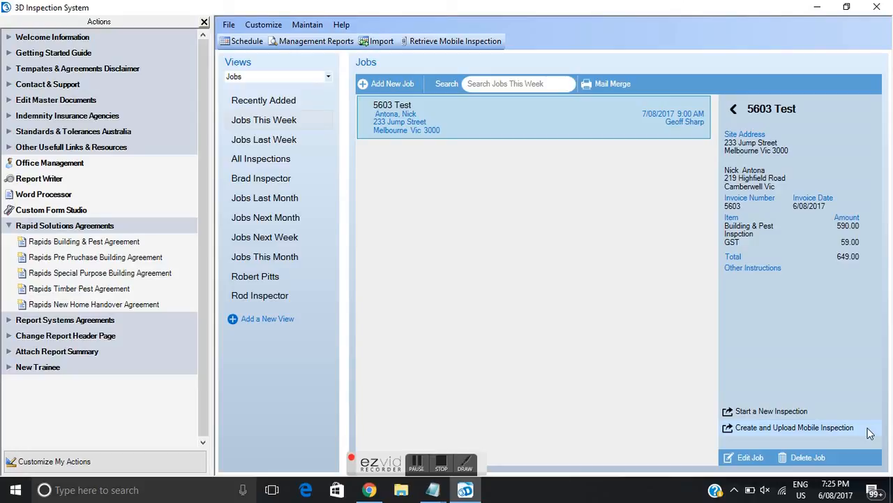
mouse_move(803, 340)
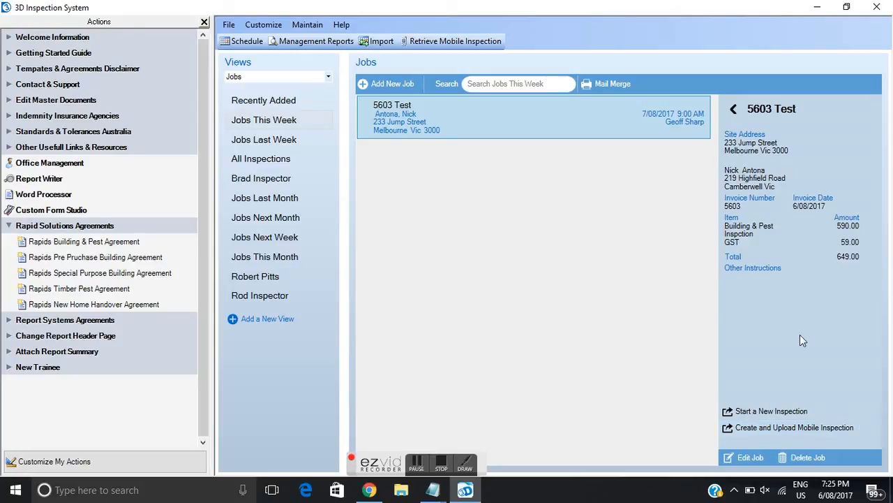
mouse_move(440, 124)
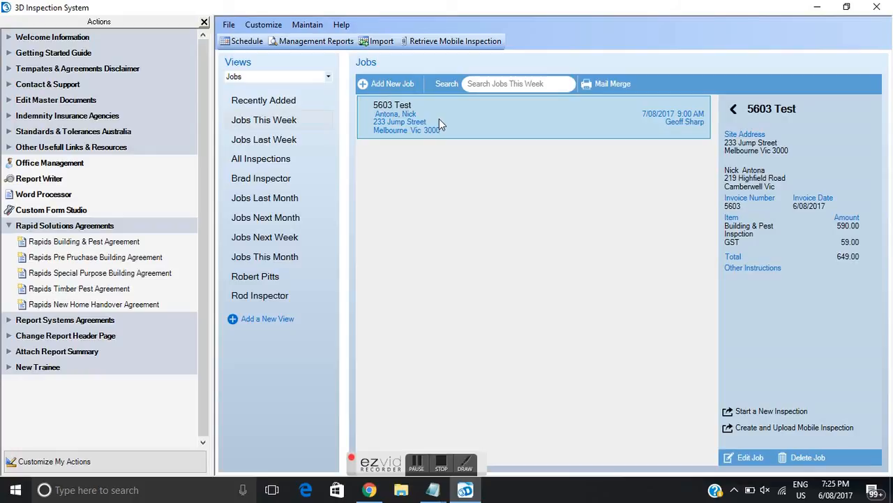
mouse_move(426, 104)
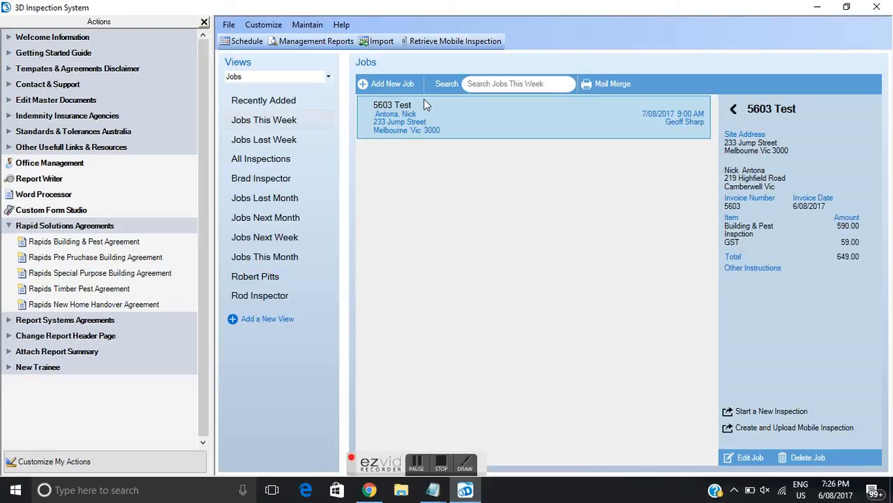
mouse_move(441, 73)
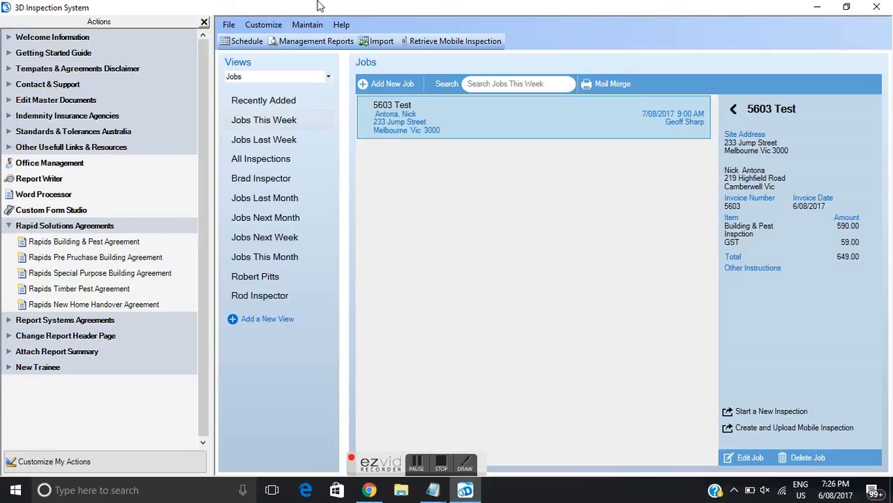
mouse_move(100, 5)
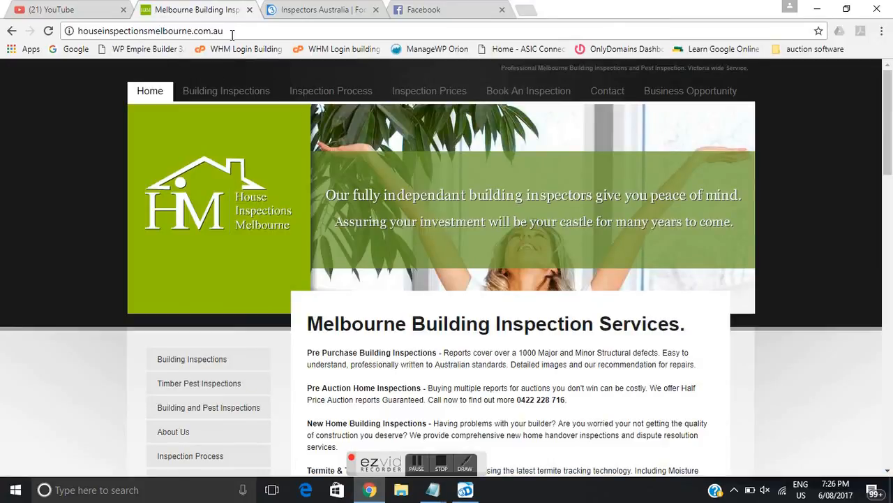
mouse_move(315, 10)
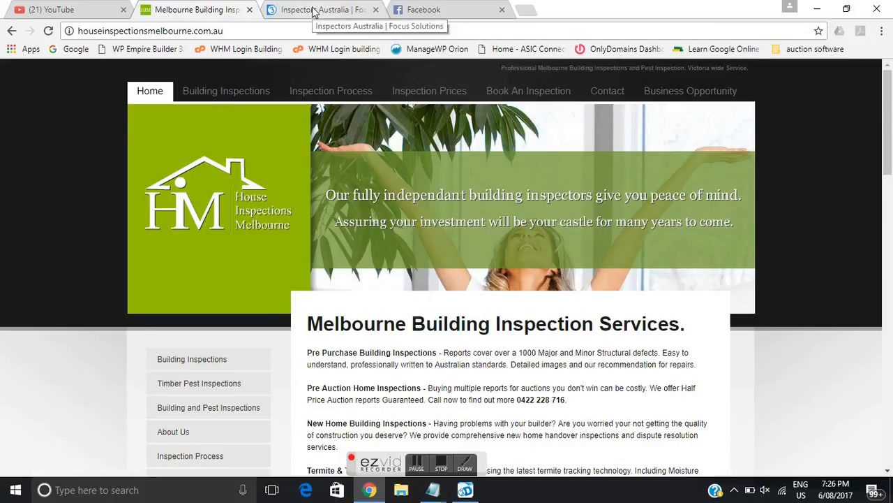
Step: Switch Chrome to the 3dinspection.com Inspectors Australia product page listing $3,500.00
left_click(322, 9)
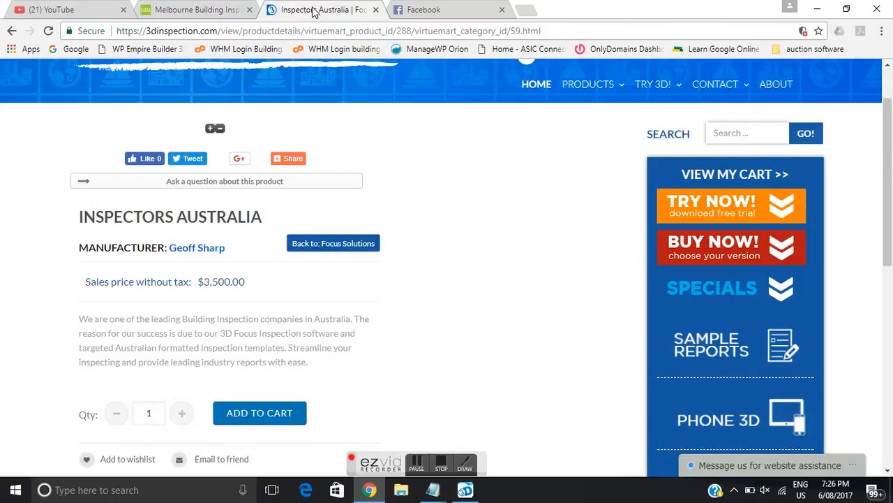